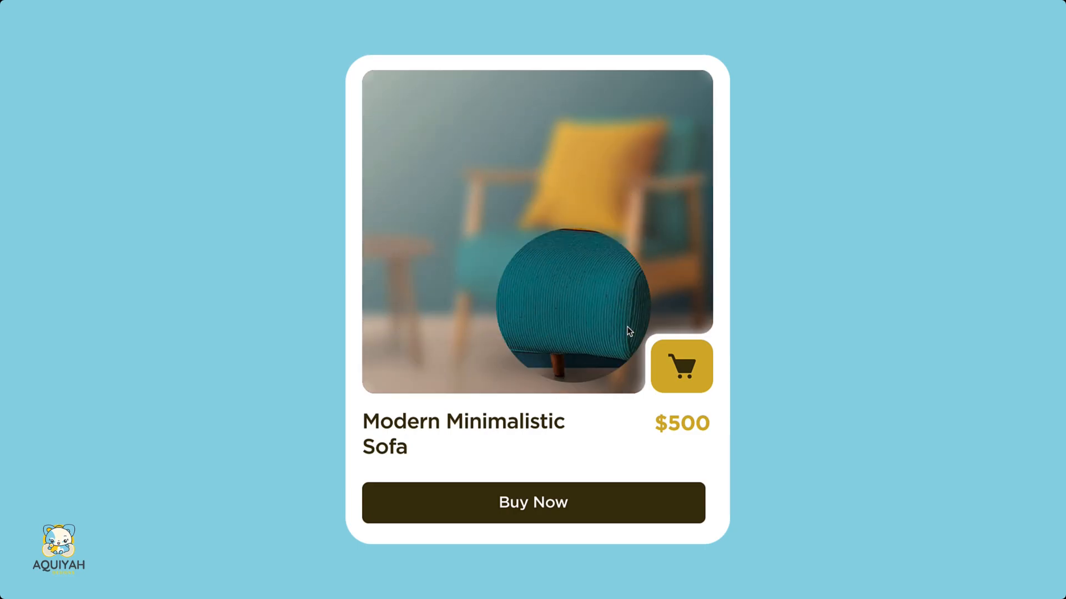
{"action": "mouse_move", "coordinate": [434, 101]}
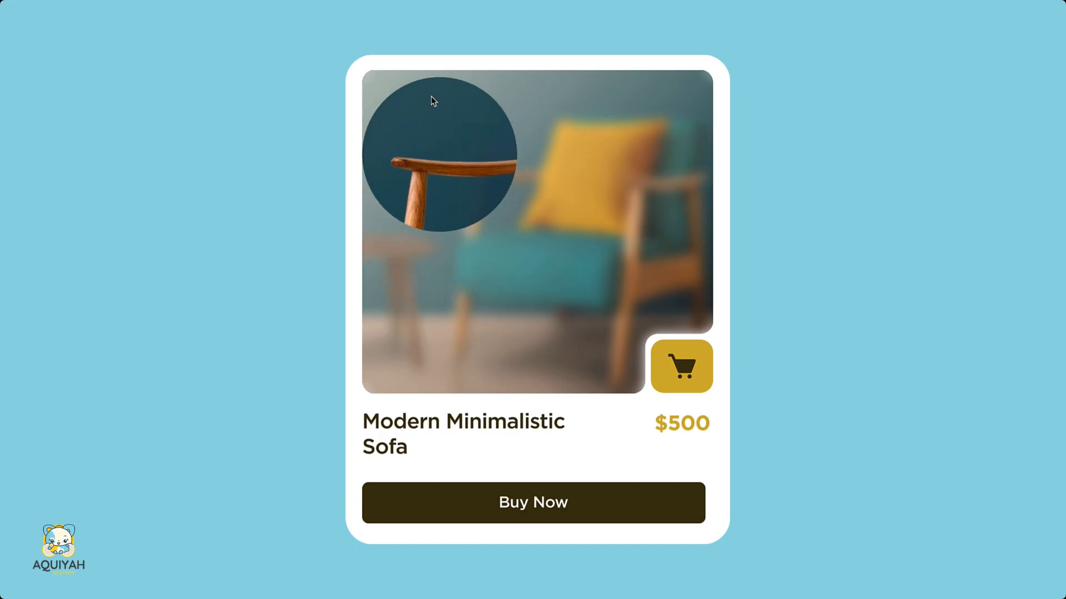
{"action": "mouse_move", "coordinate": [588, 282]}
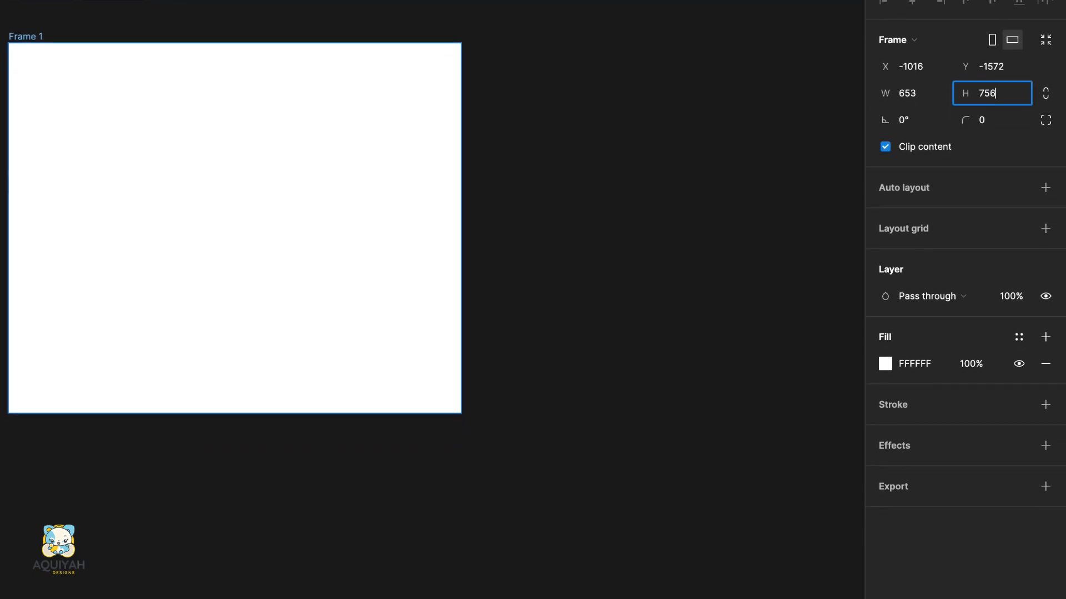
- Round the Product Card frame's corners to radius 35
{"action": "type", "text": "3"}
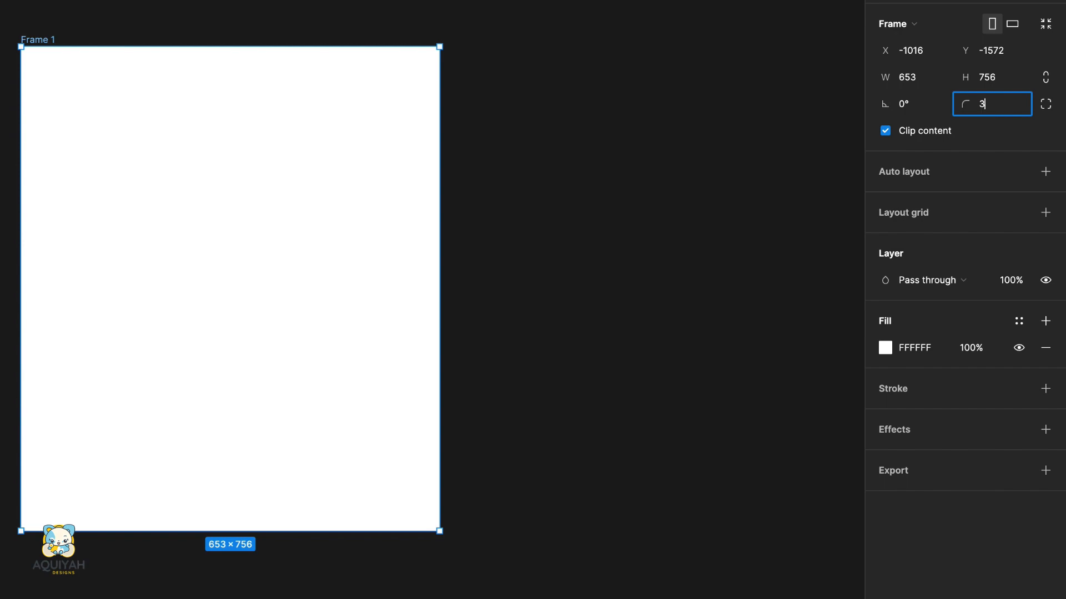
{"action": "type", "text": "35"}
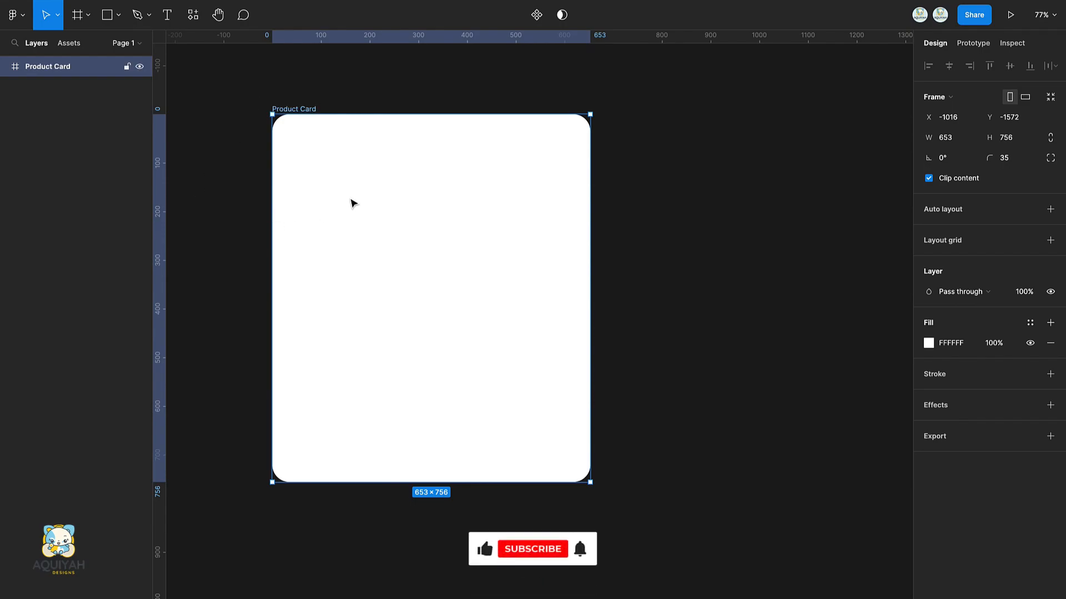
- Draw the grey placeholder rectangle with radius 20 and duplicate it
{"action": "left_click_drag", "start_coordinate": [293, 134], "coordinate": [576, 364]}
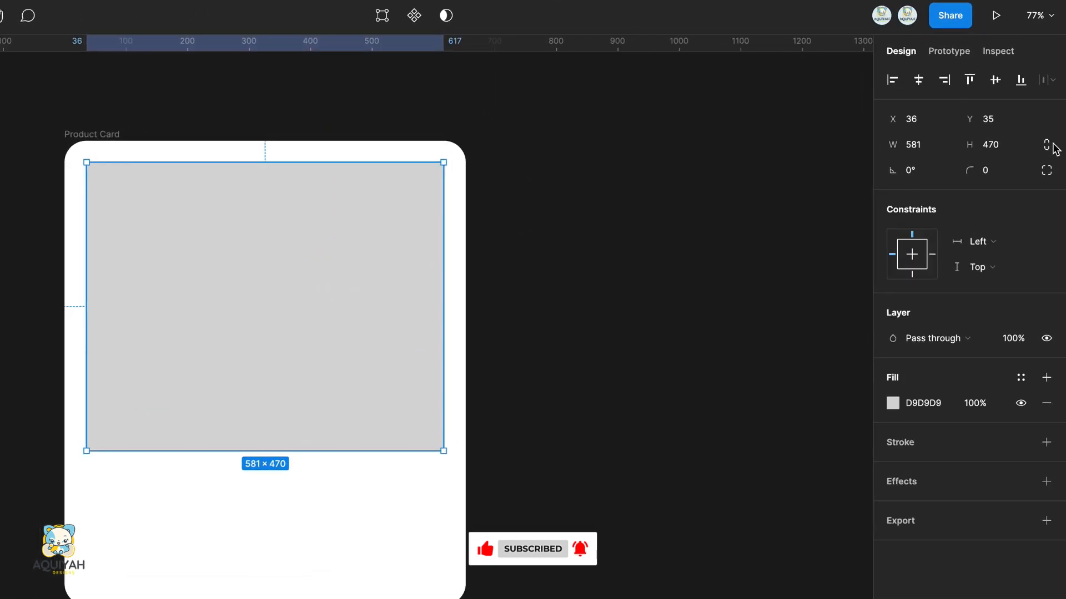
{"action": "type", "text": "20"}
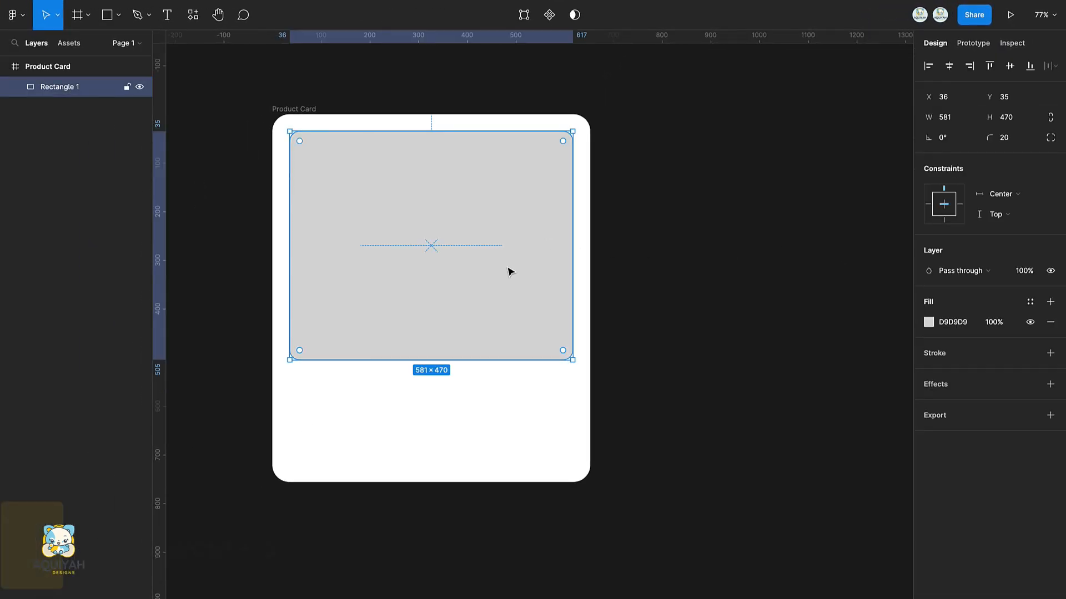
{"action": "key", "text": "Cmd+D"}
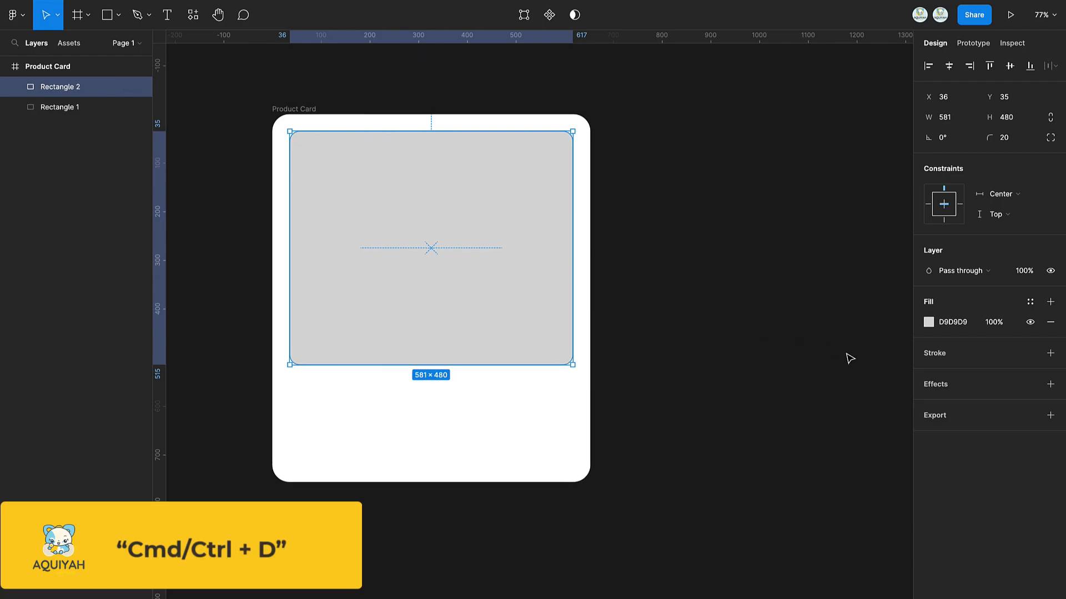
- Subtract a small bottom-right square from the placeholder to form a notch
{"action": "left_click", "coordinate": [928, 322]}
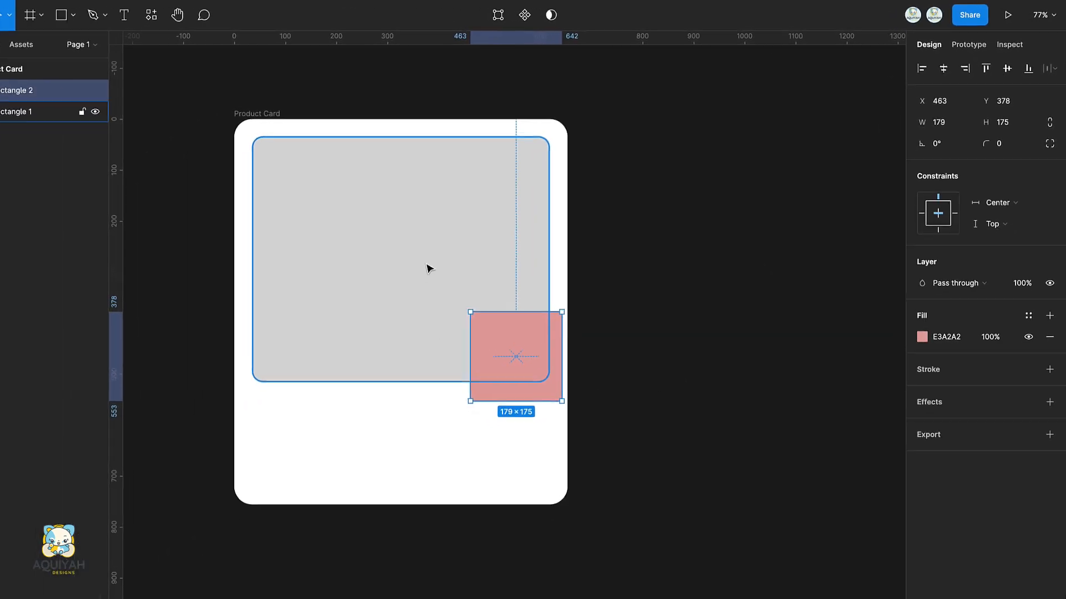
{"action": "left_click", "coordinate": [586, 17]}
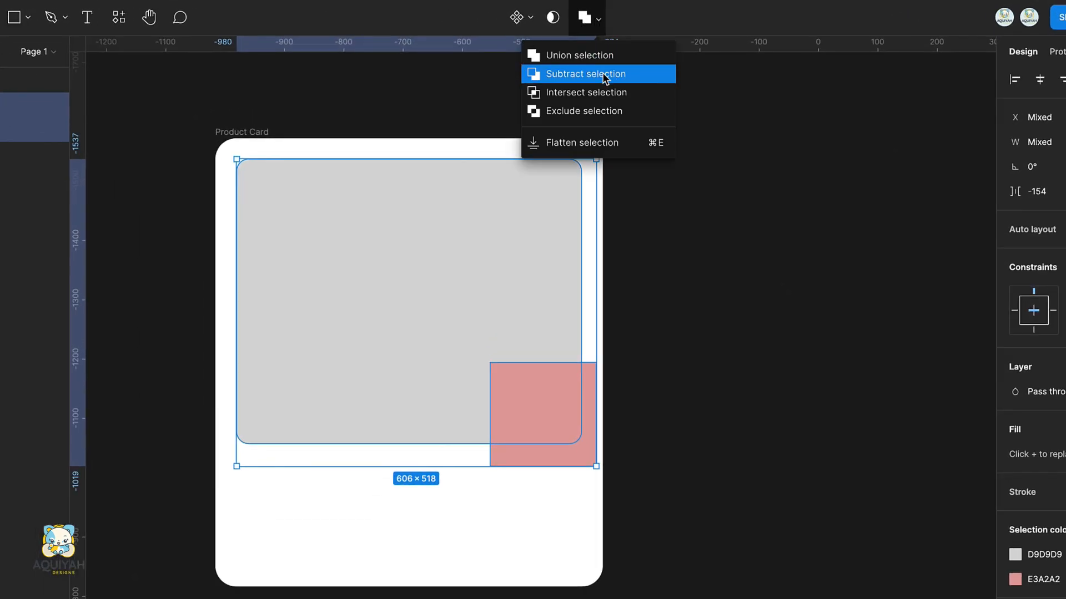
{"action": "left_click", "coordinate": [582, 73]}
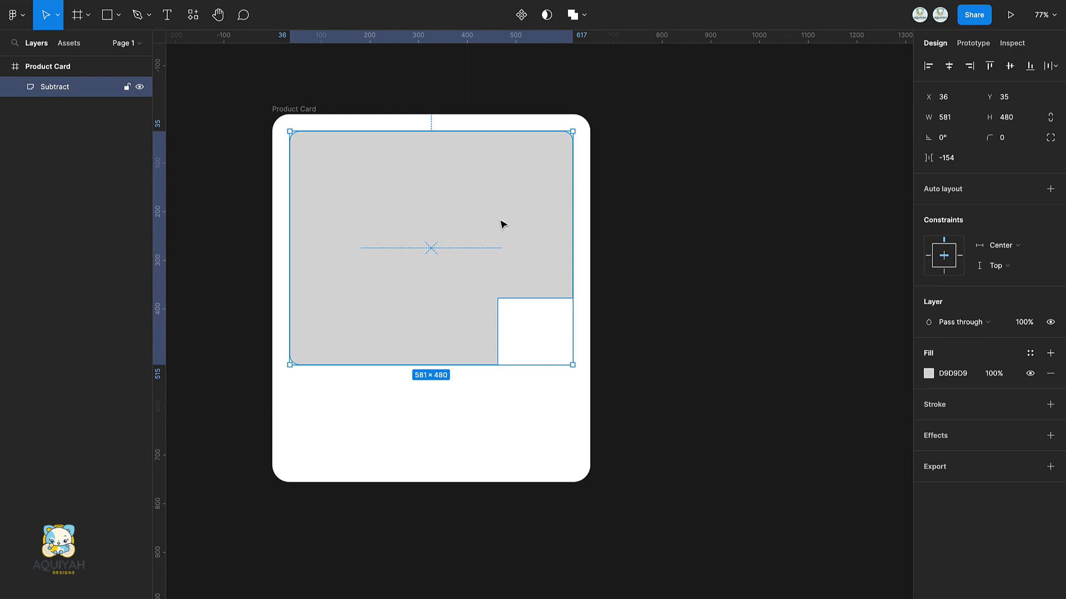
- In vector edit mode, give the notch's inner corner points radius 20
{"action": "right_click", "coordinate": [502, 225]}
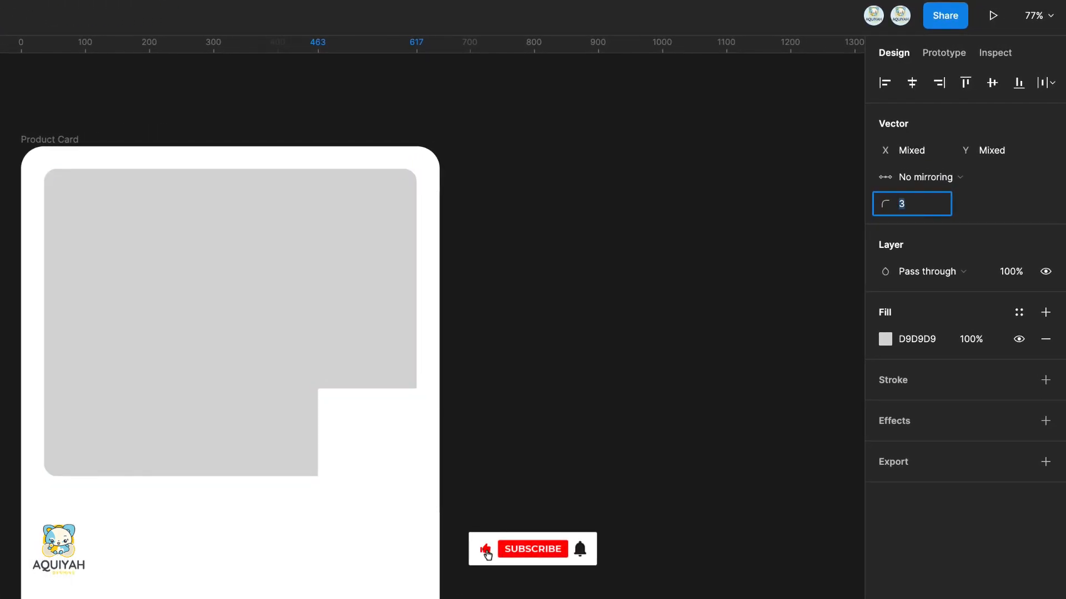
{"action": "type", "text": "16"}
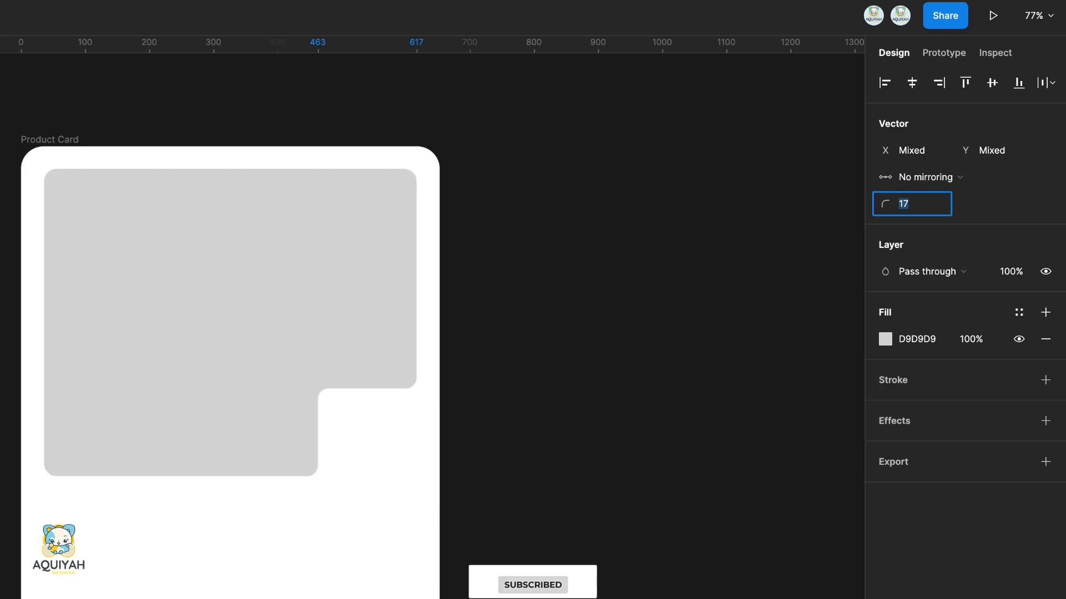
{"action": "type", "text": "20"}
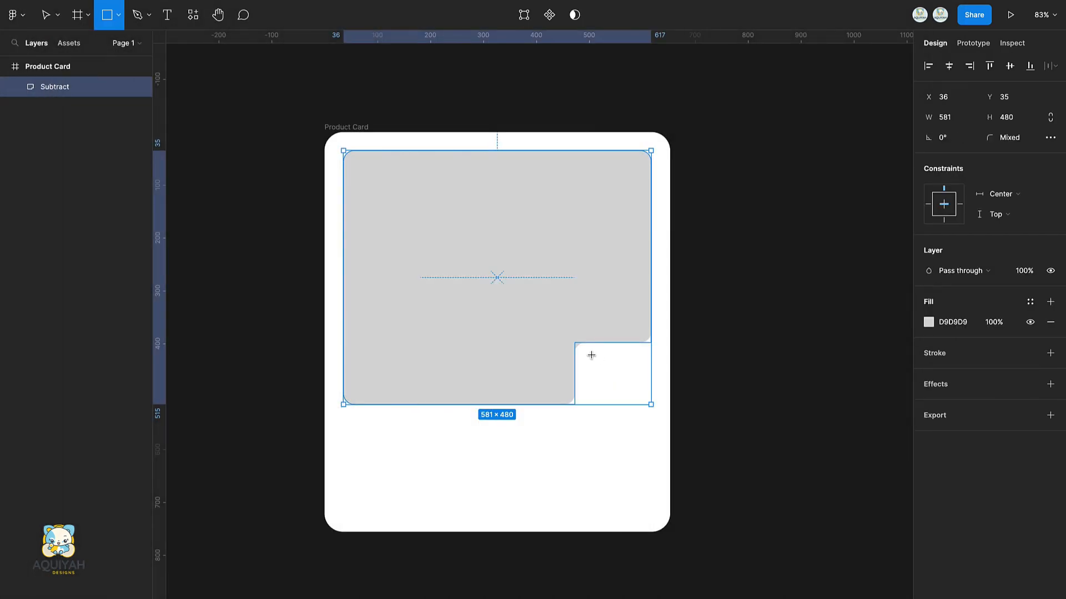
- Draw a small square in the notch and resize it to fit within the cut-away
{"action": "left_click_drag", "start_coordinate": [592, 355], "coordinate": [646, 408]}
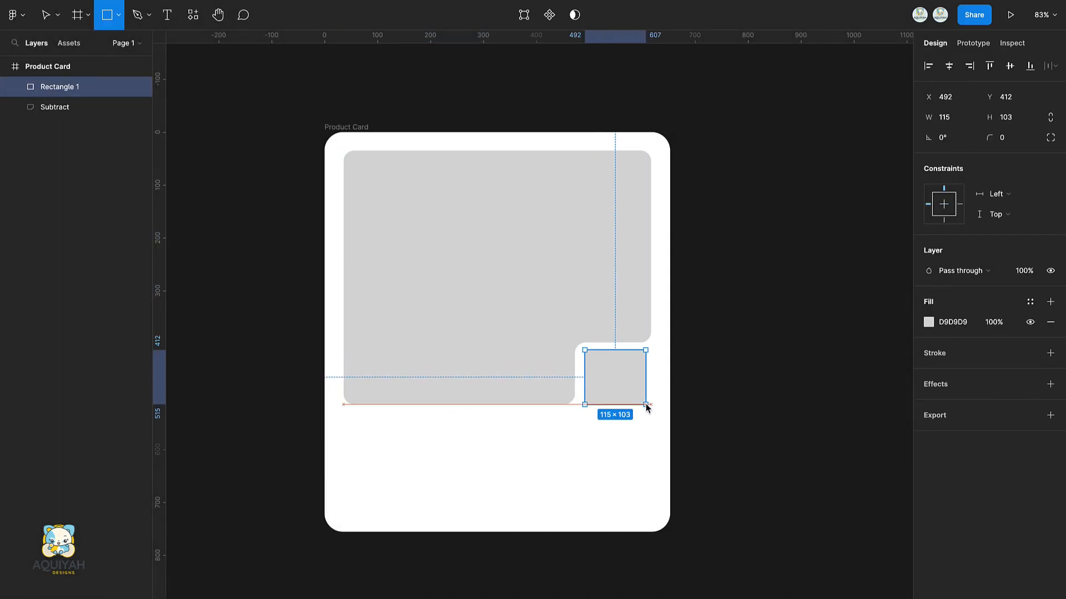
{"action": "left_click_drag", "start_coordinate": [646, 407], "coordinate": [651, 403]}
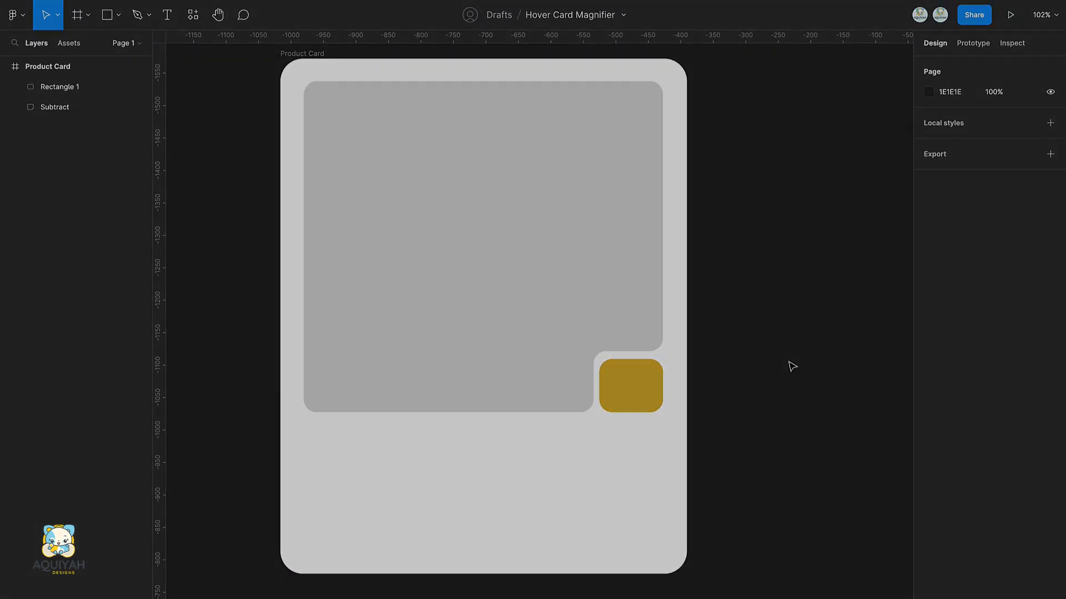
- Insert a cart icon from the Iconify plugin and fit it onto the gold square
{"action": "right_click", "coordinate": [650, 371]}
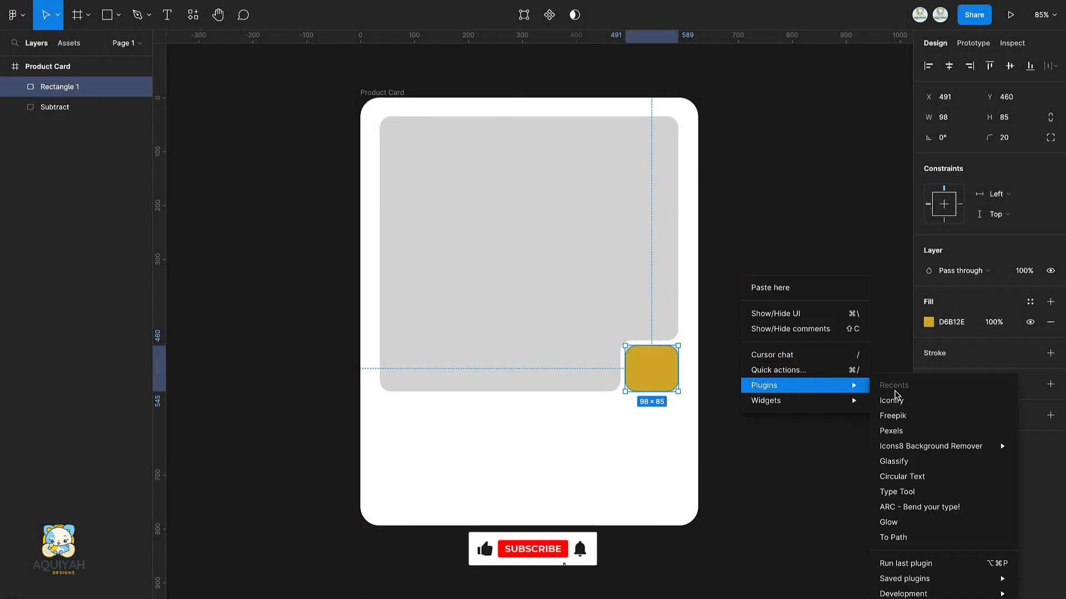
{"action": "left_click", "coordinate": [891, 399]}
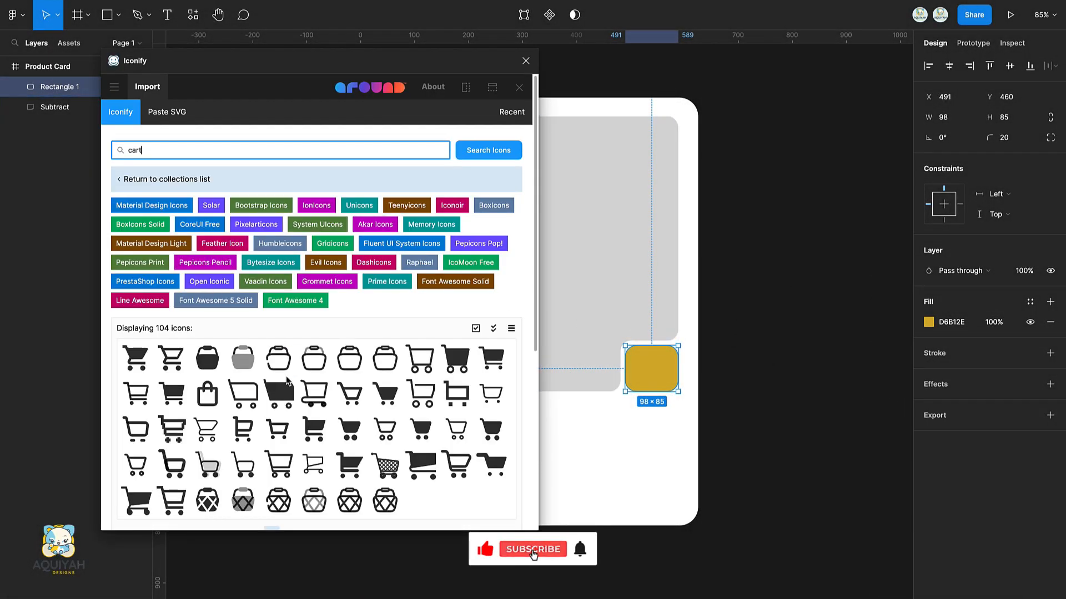
{"action": "left_click", "coordinate": [384, 394]}
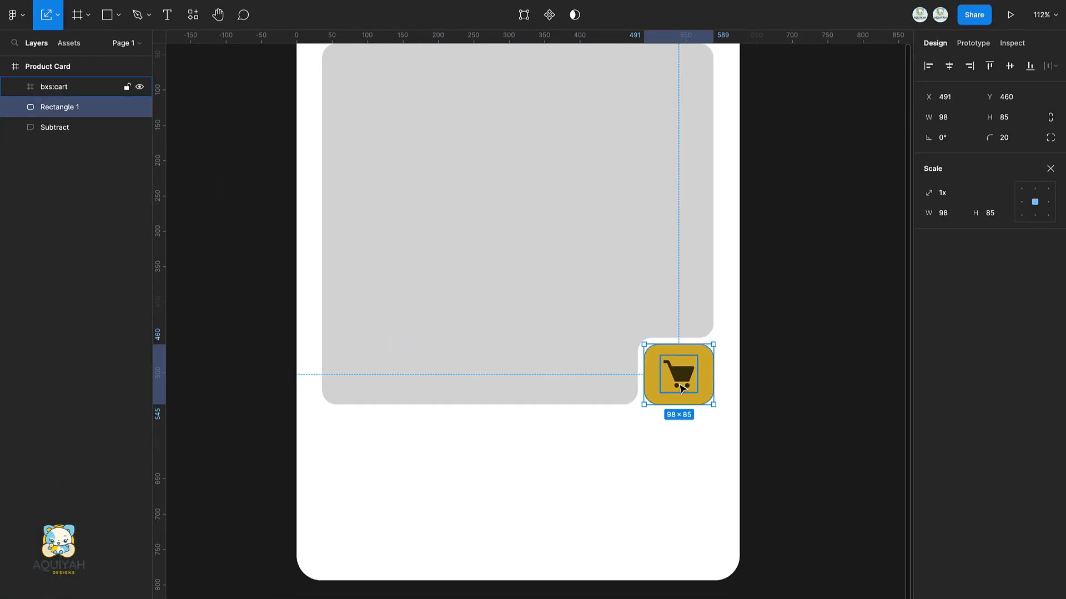
{"action": "key", "text": "shift+a"}
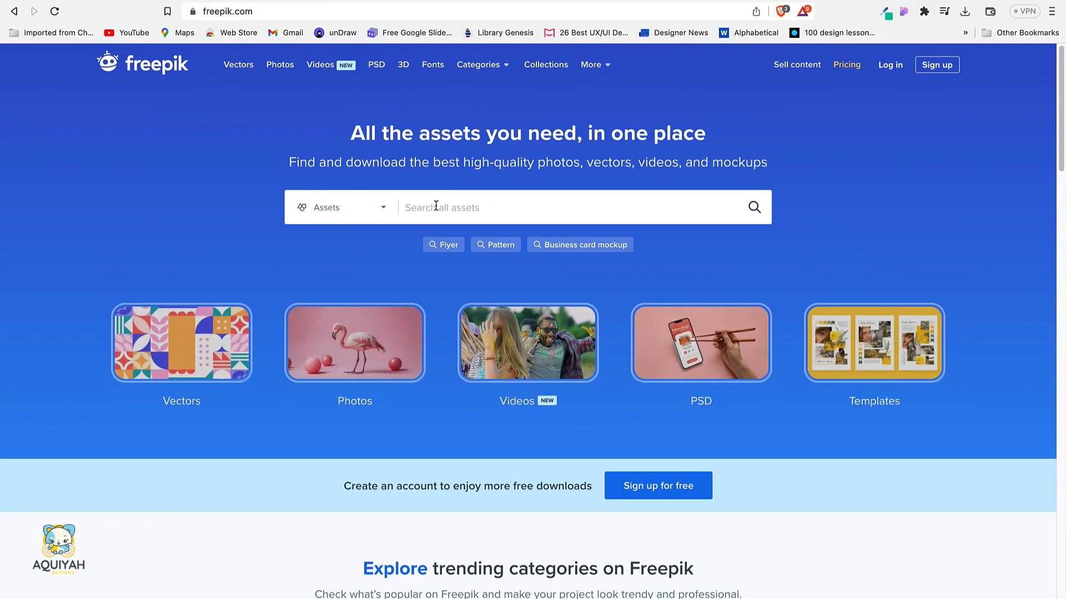
- Search Freepik for 'sofa' and browse the image results
{"action": "type", "text": "sofa"}
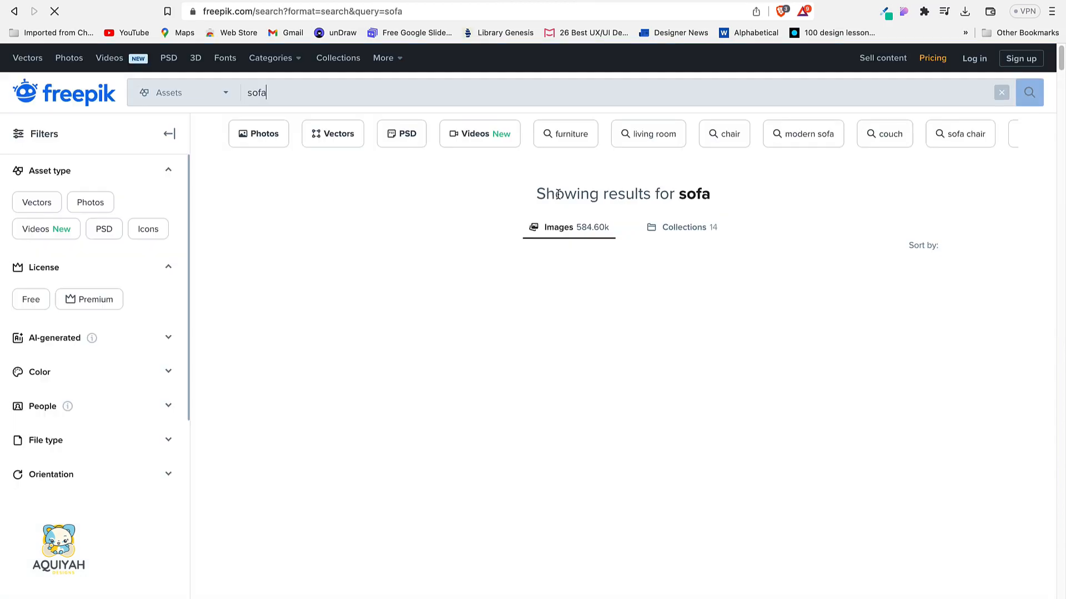
{"action": "scroll", "scroll_direction": "down", "scroll_amount": 3}
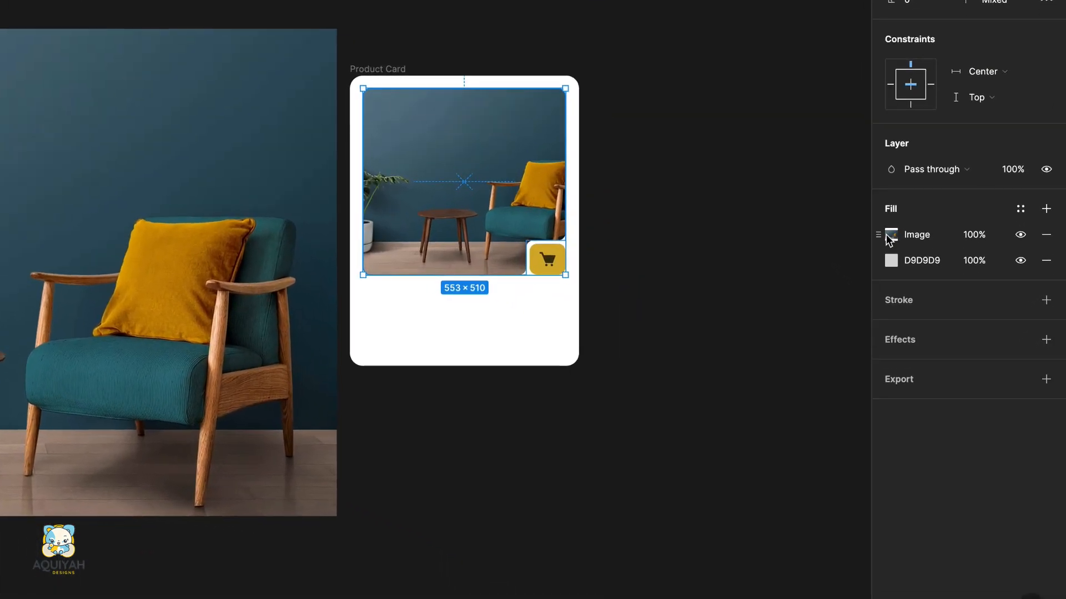
- Remove the grey fill and crop the armchair photo larger to fill the placeholder
{"action": "left_click", "coordinate": [1045, 260]}
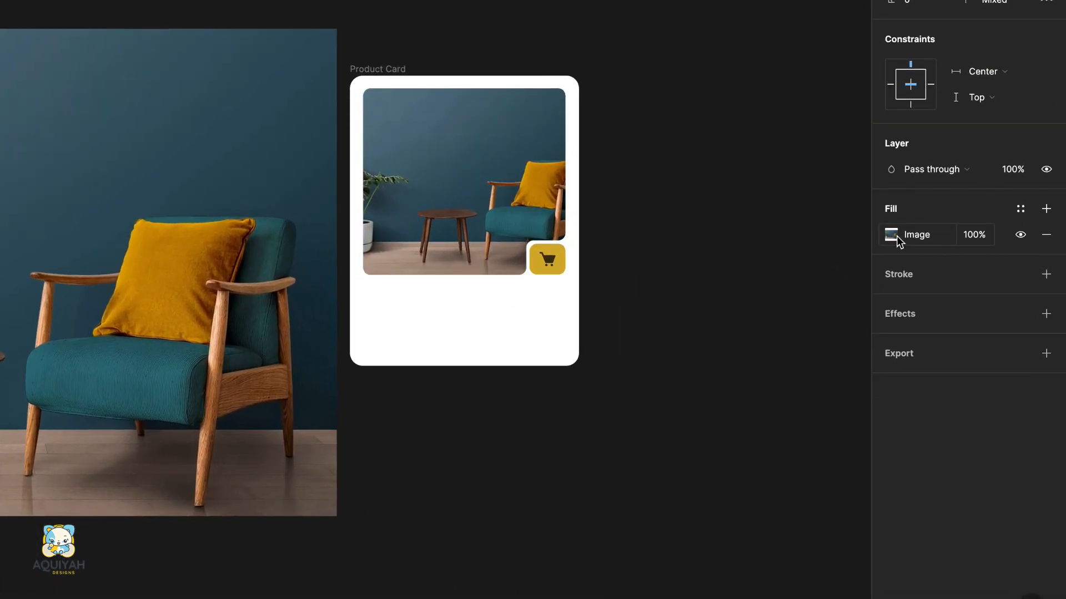
{"action": "left_click", "coordinate": [890, 234]}
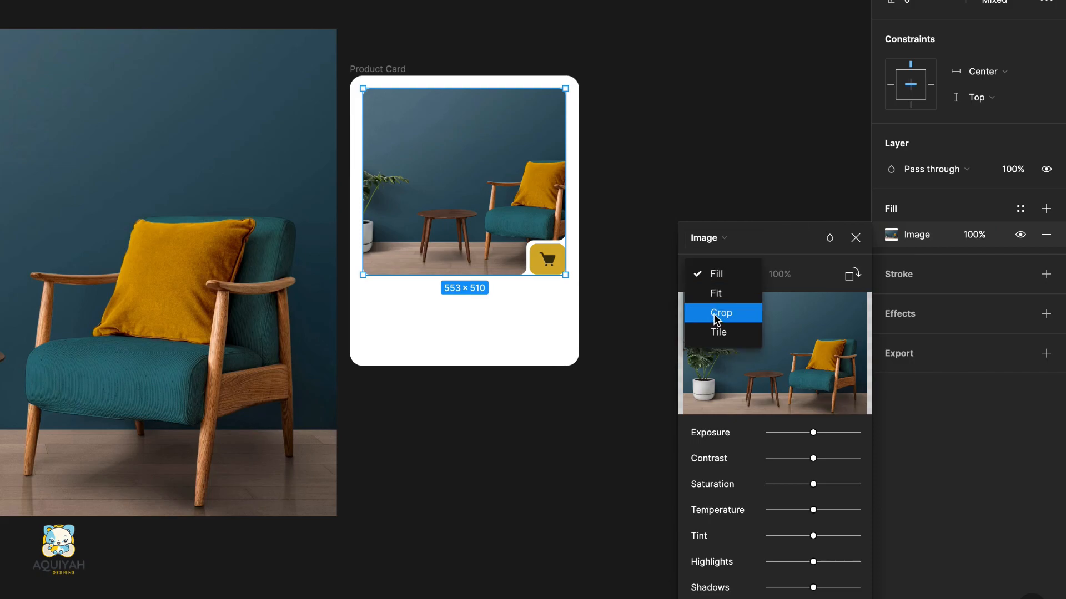
{"action": "left_click", "coordinate": [720, 313]}
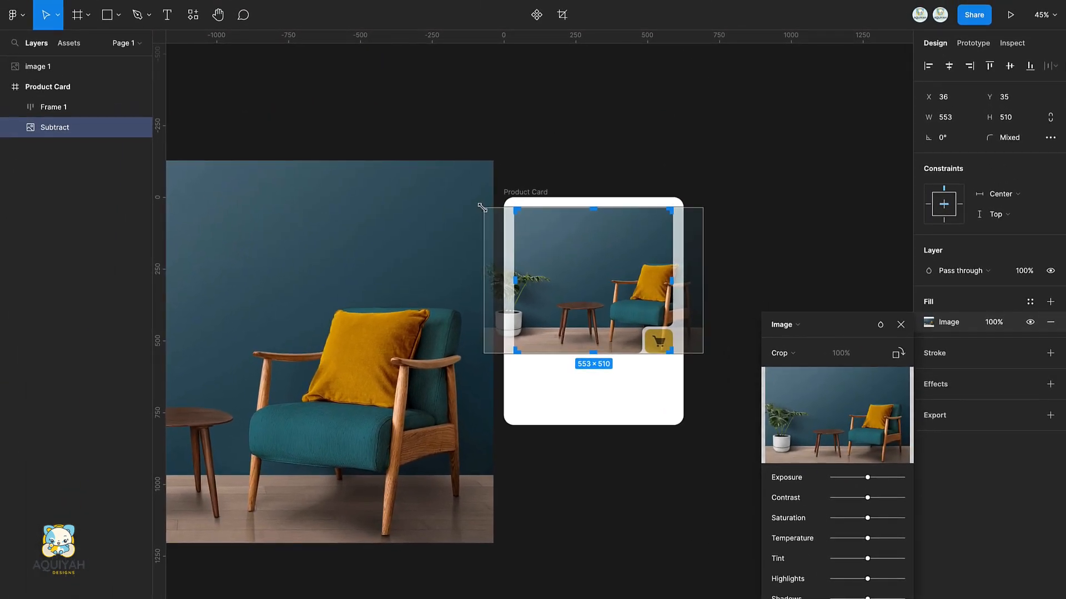
{"action": "left_click_drag", "start_coordinate": [483, 208], "coordinate": [364, 154]}
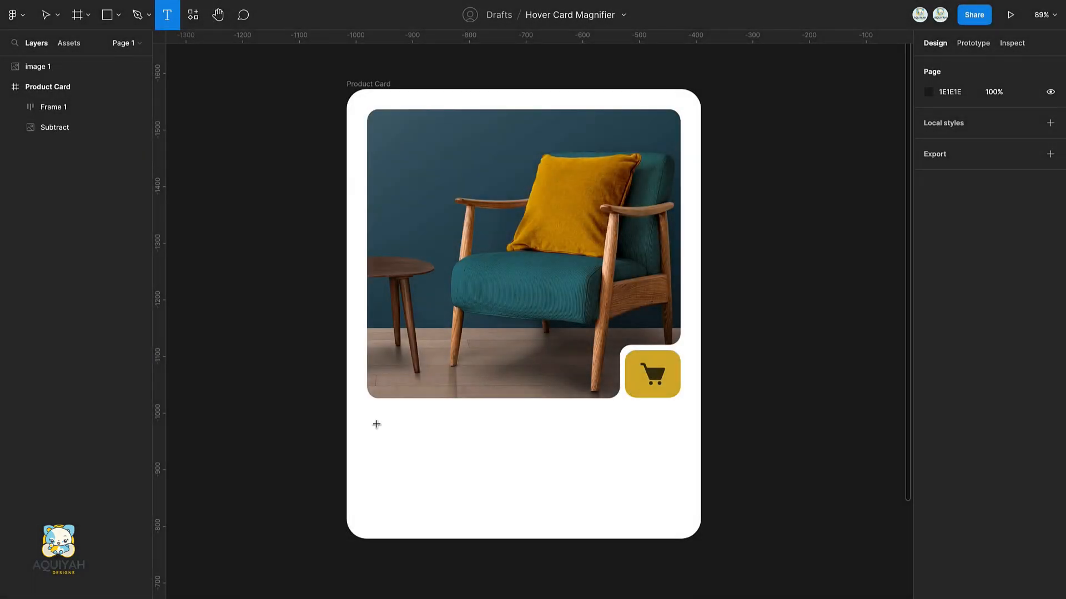
- Add the 'Modern Minimalistic Sofa' title and narrow it to wrap onto two lines
{"action": "type", "text": "Modern Minimalistic Sofa"}
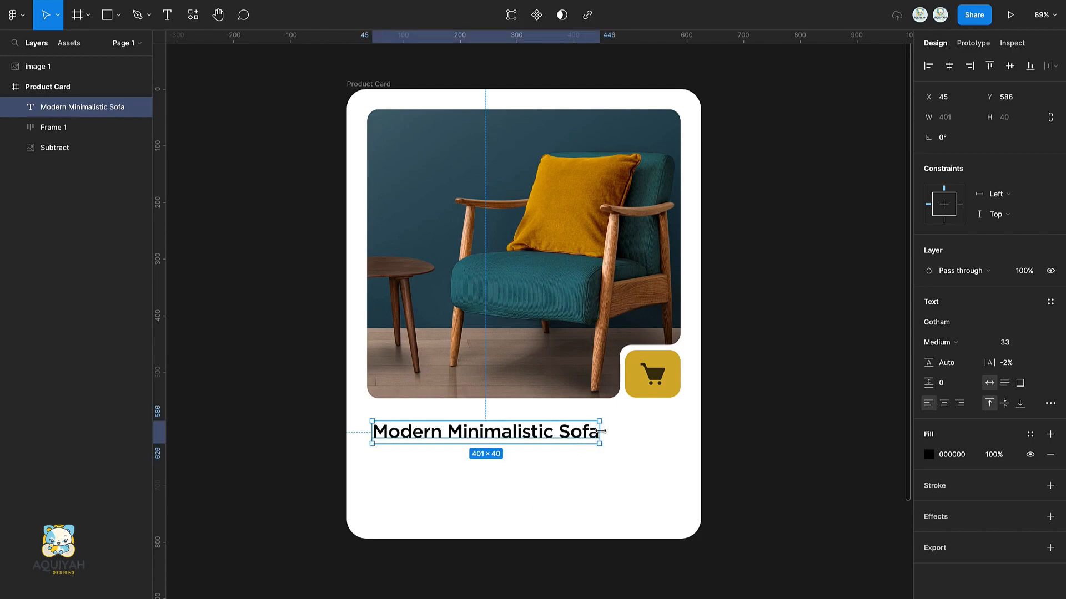
{"action": "left_click_drag", "start_coordinate": [602, 432], "coordinate": [561, 438]}
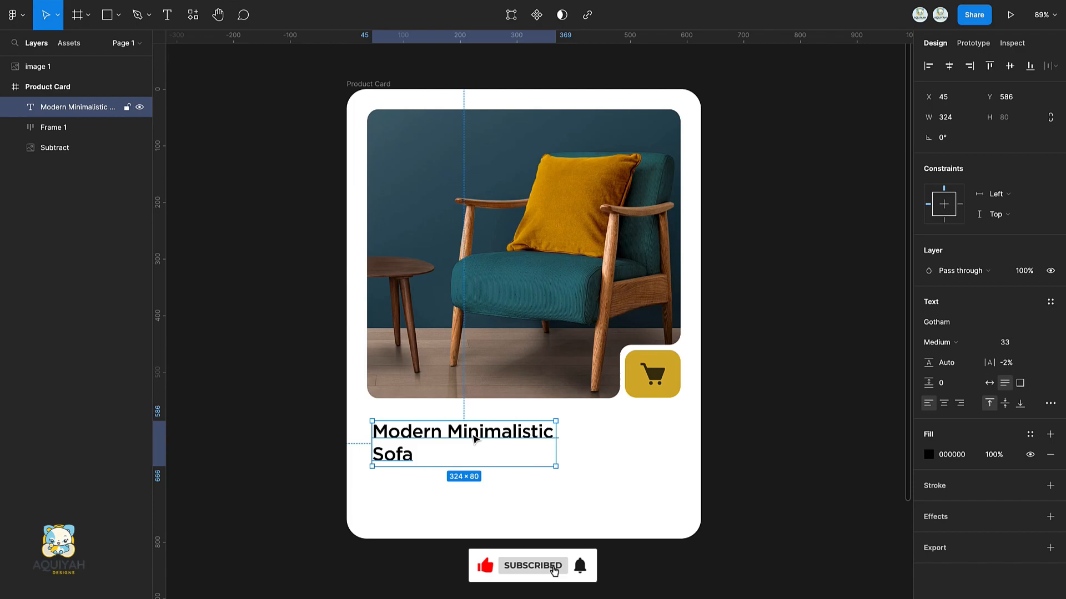
{"action": "left_click", "coordinate": [937, 455]}
{"action": "type", "text": "3D3109"}
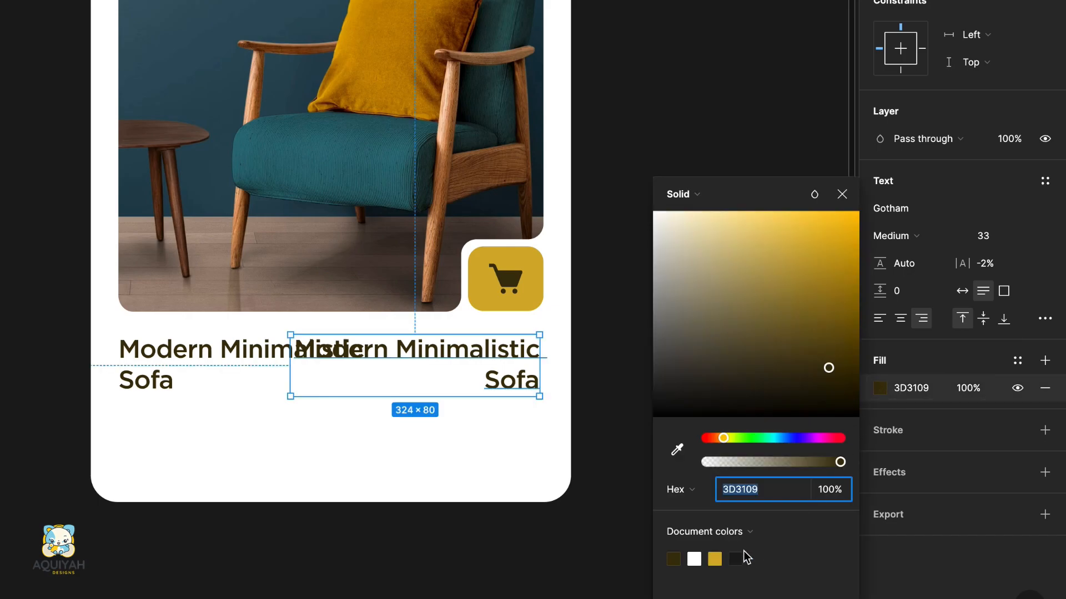
- Colour the duplicated title text with the gold document colour
{"action": "left_click", "coordinate": [714, 558]}
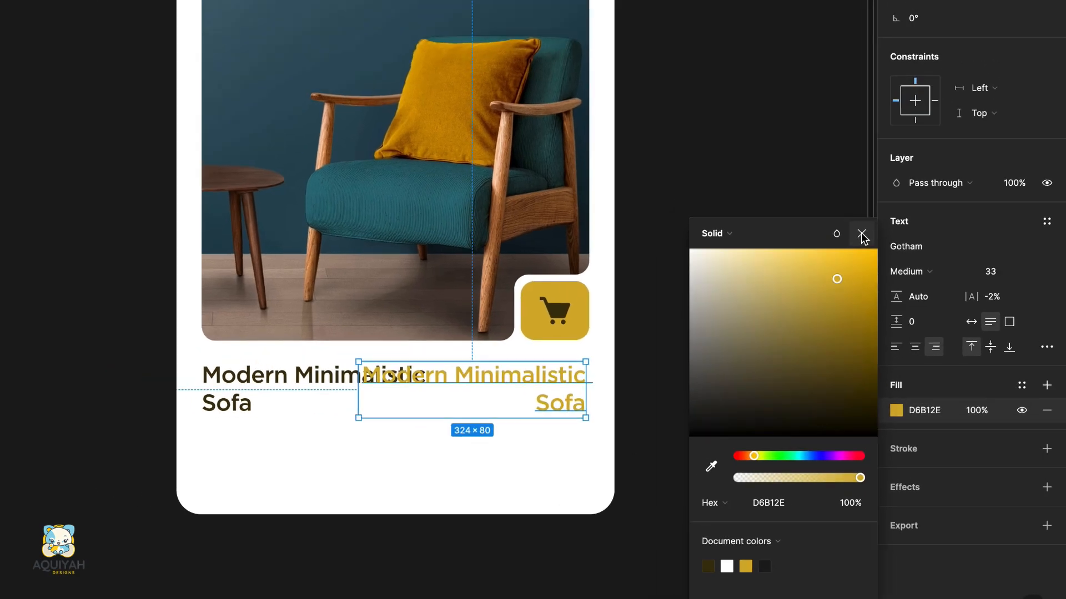
{"action": "left_click", "coordinate": [862, 233]}
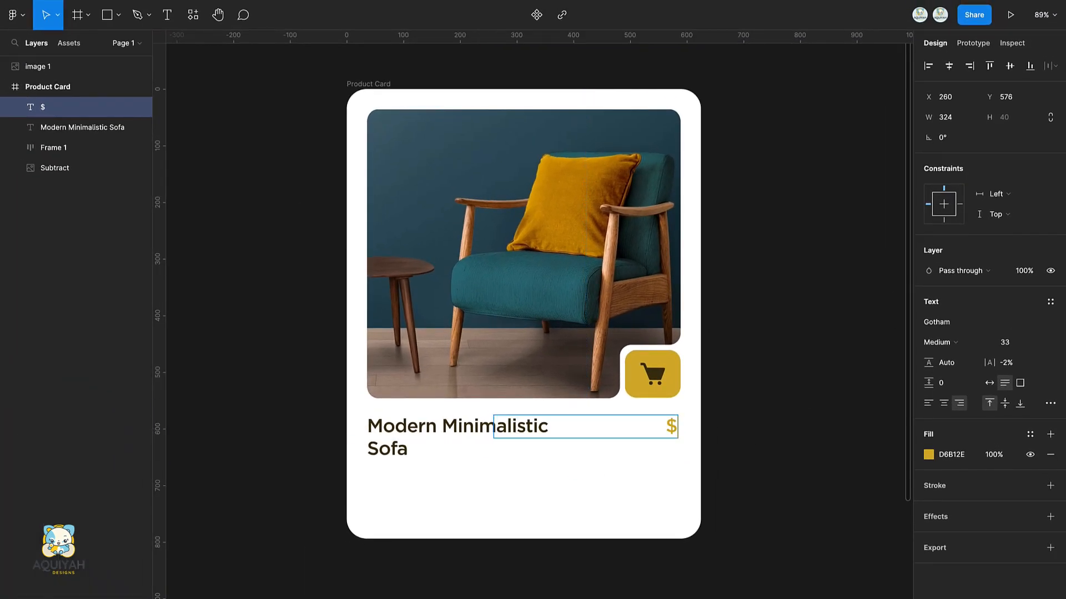
- Complete the price as $500 and draw a dark-filled bar below the title
{"action": "type", "text": "500"}
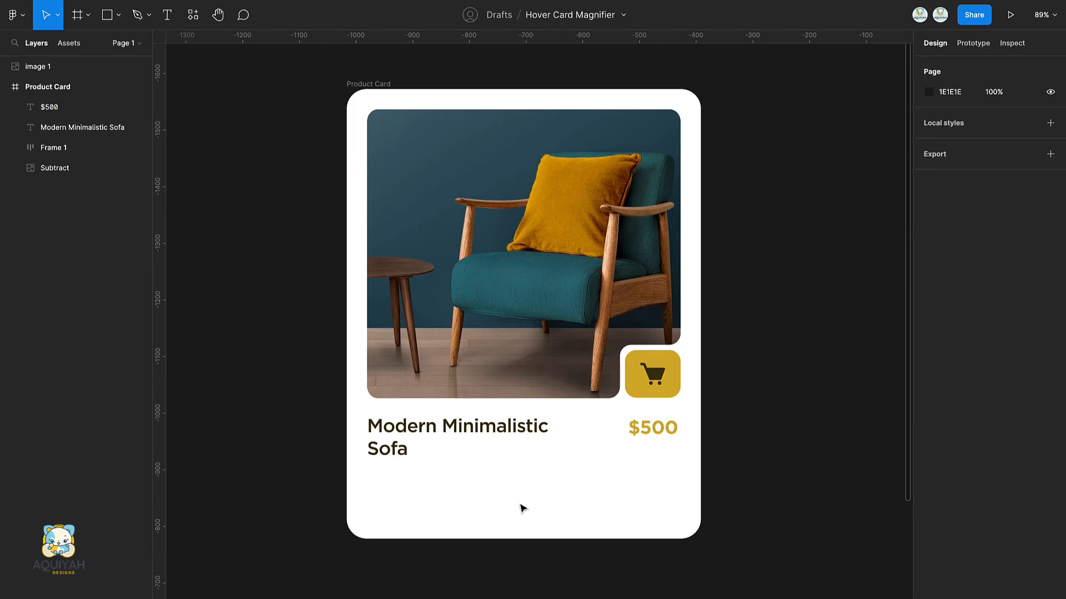
{"action": "left_click_drag", "start_coordinate": [369, 483], "coordinate": [672, 509]}
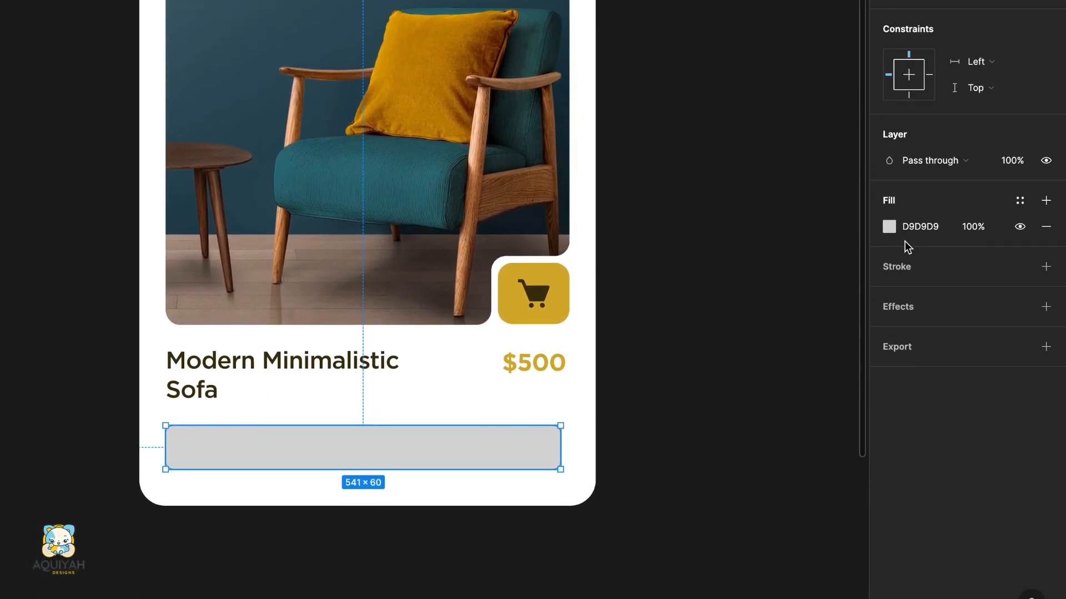
{"action": "left_click", "coordinate": [888, 227]}
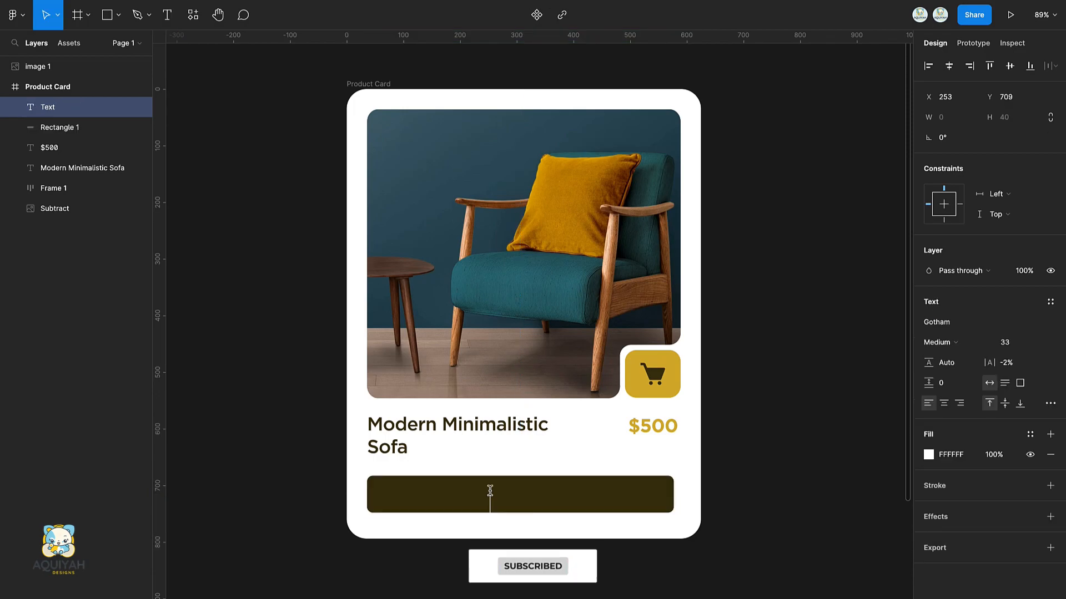
- Add centred 'Buy Now' text on the bar and group them as 'Button'
{"action": "type", "text": "Buy Now"}
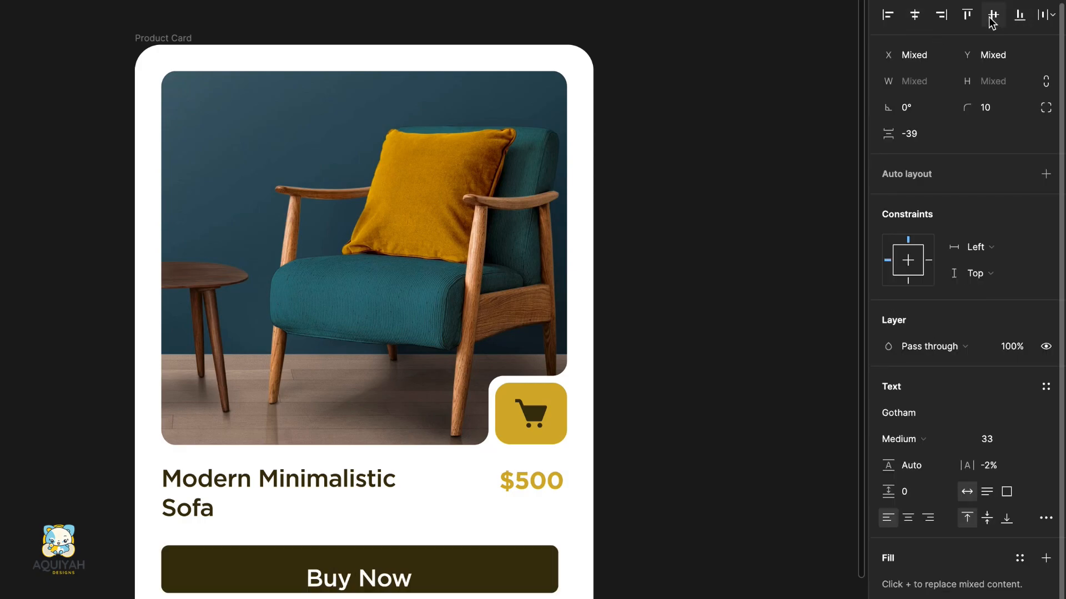
{"action": "left_click", "coordinate": [359, 568]}
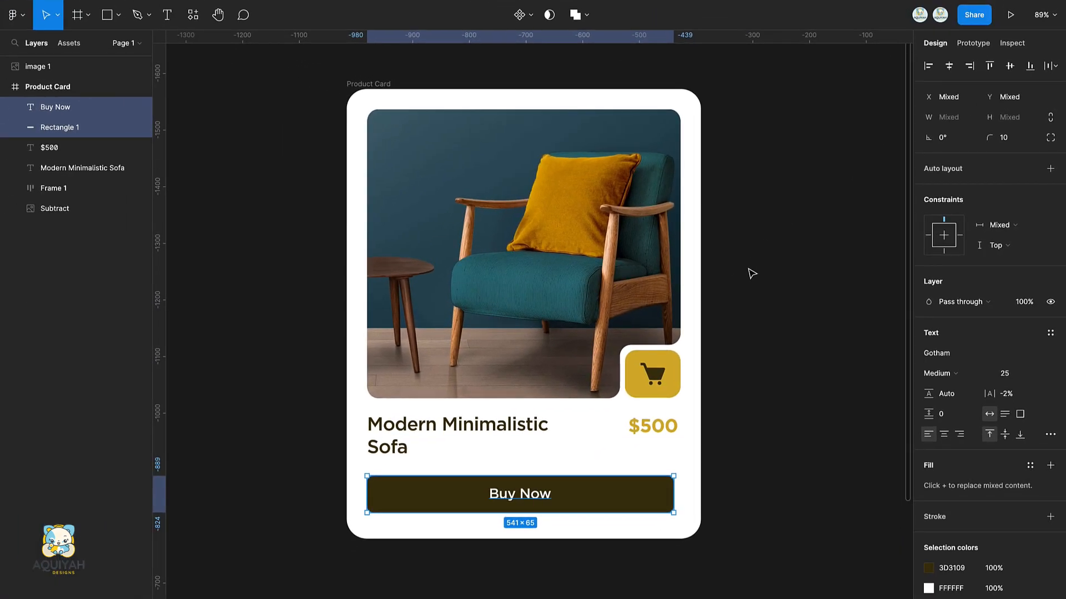
{"action": "key", "text": "cmd+g"}
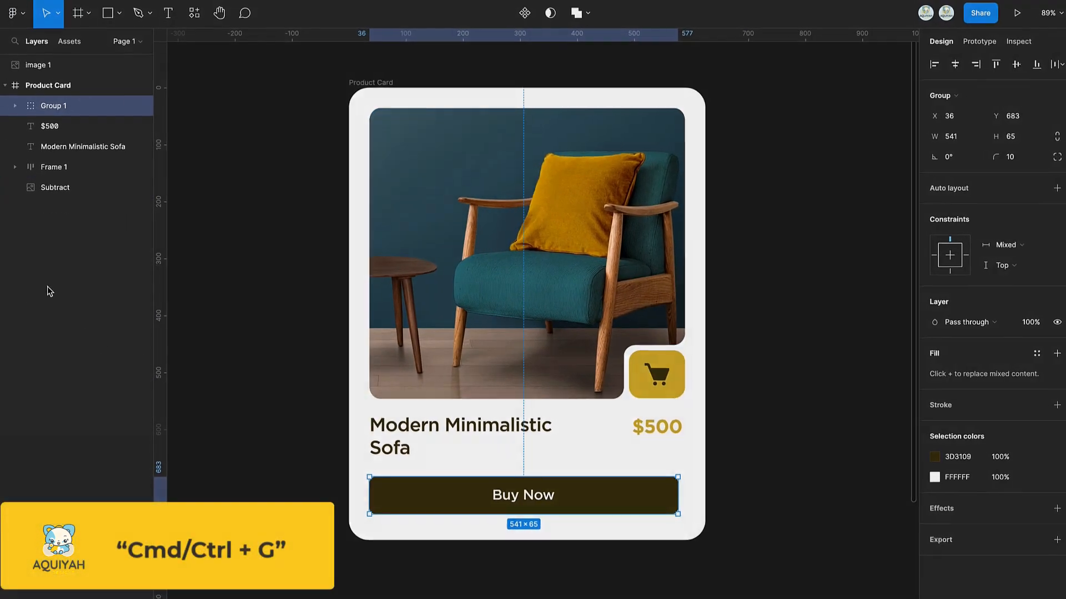
{"action": "double_click", "coordinate": [53, 106]}
{"action": "type", "text": "Button"}
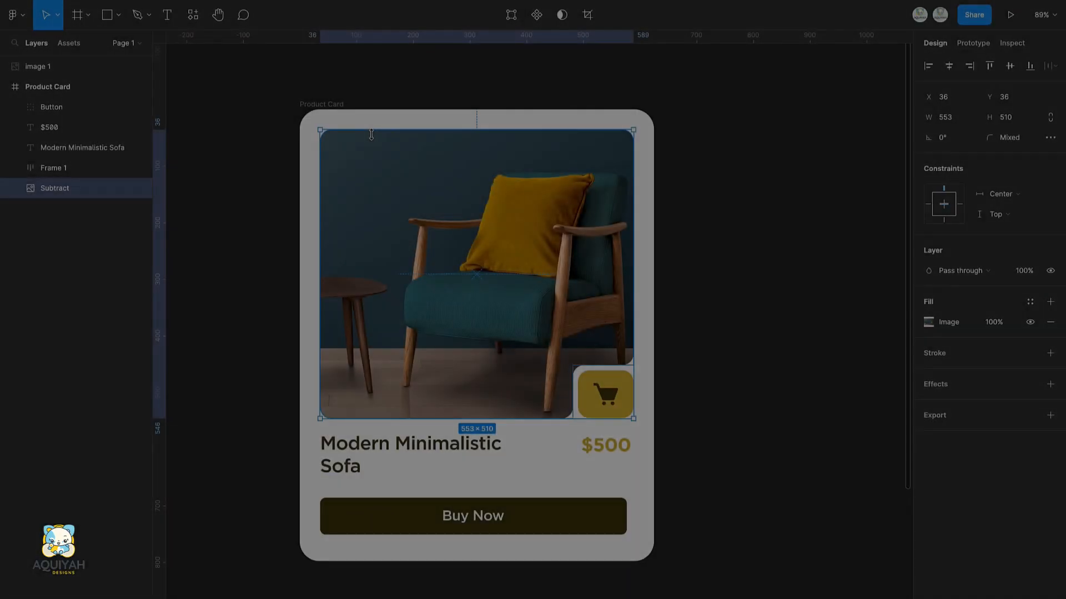
- Duplicate the Subtract photo shape and give the copy a near-white cream linear gradient fill
{"action": "key", "text": "Cmd+D"}
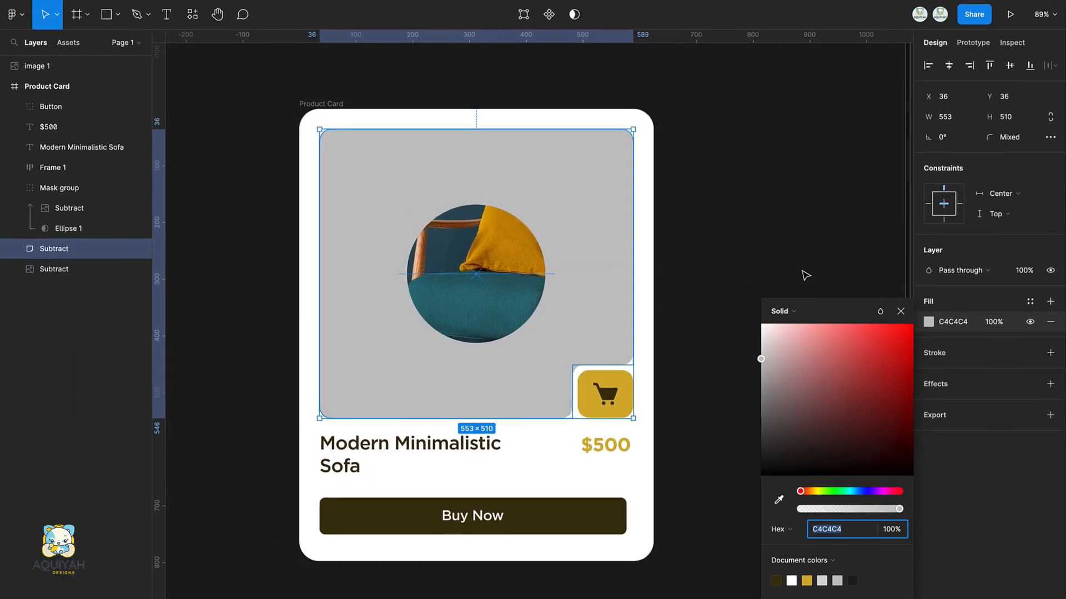
{"action": "left_click_drag", "start_coordinate": [760, 358], "coordinate": [761, 347]}
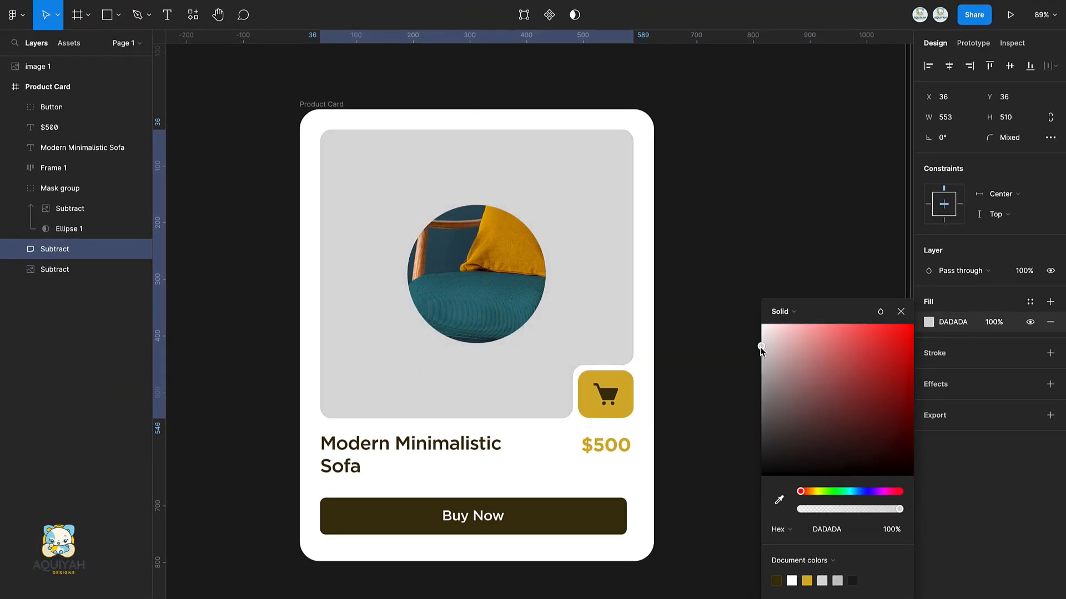
{"action": "left_click_drag", "start_coordinate": [762, 346], "coordinate": [762, 326]}
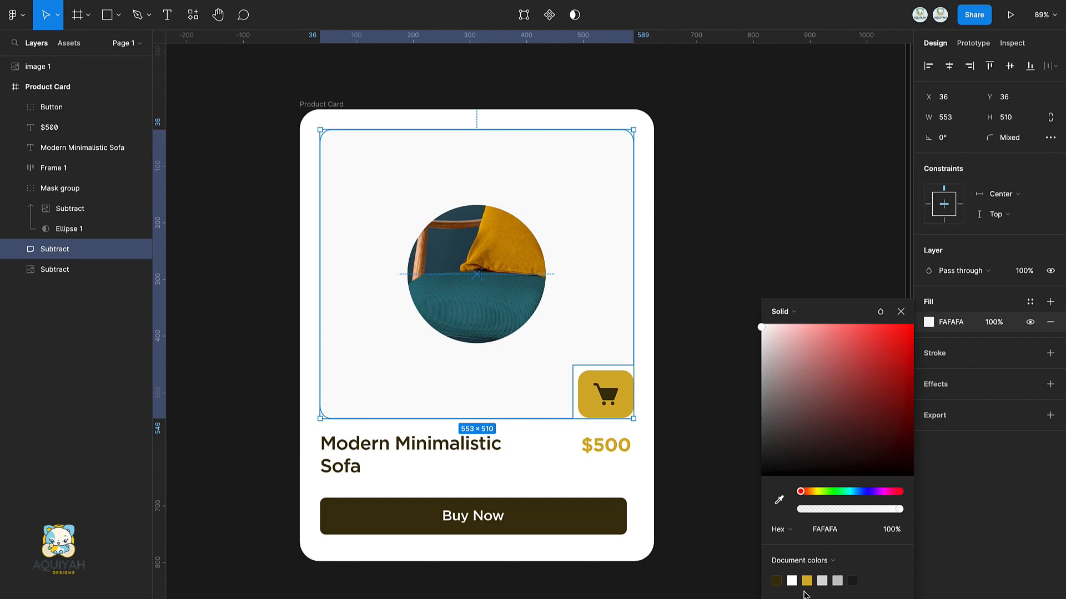
{"action": "left_click", "coordinate": [783, 311]}
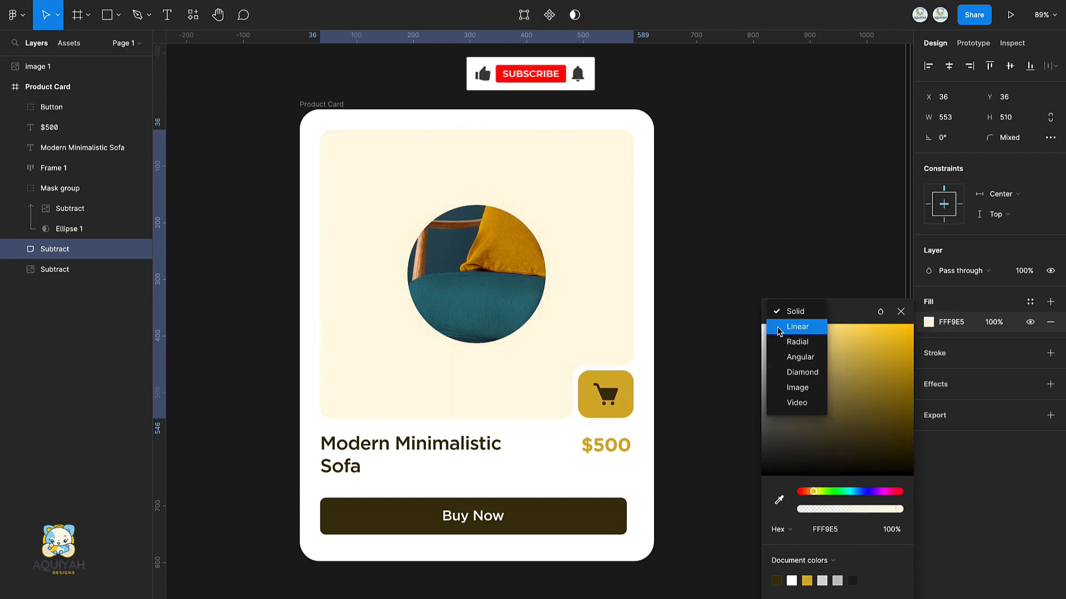
{"action": "left_click", "coordinate": [797, 326]}
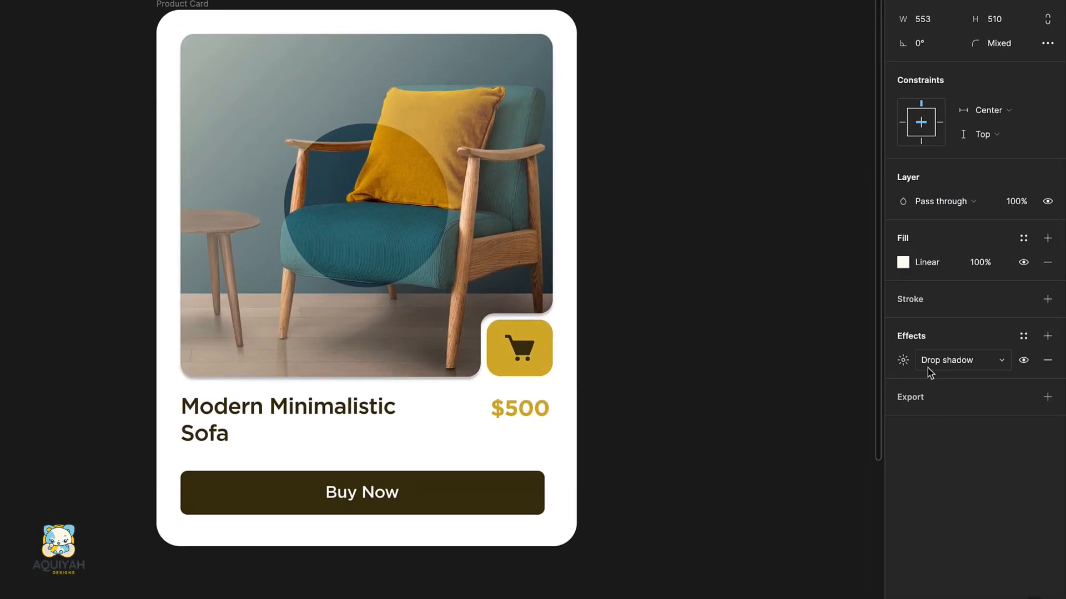
- Turn the effect into a Layer blur and group the mask group with Subtract as 'zoom group'
{"action": "left_click", "coordinate": [958, 359]}
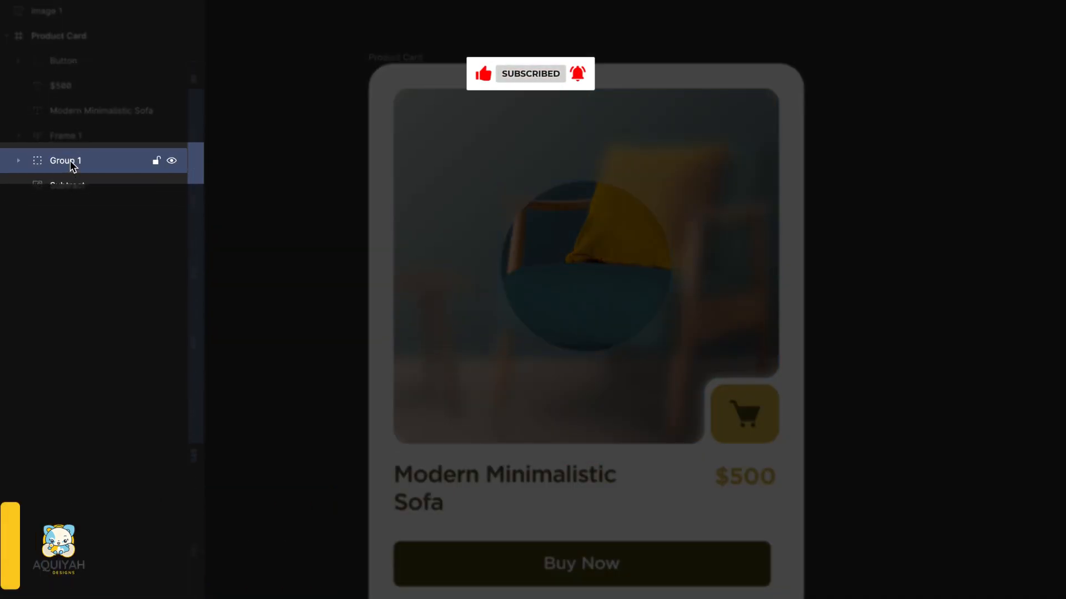
{"action": "type", "text": "zoom g"}
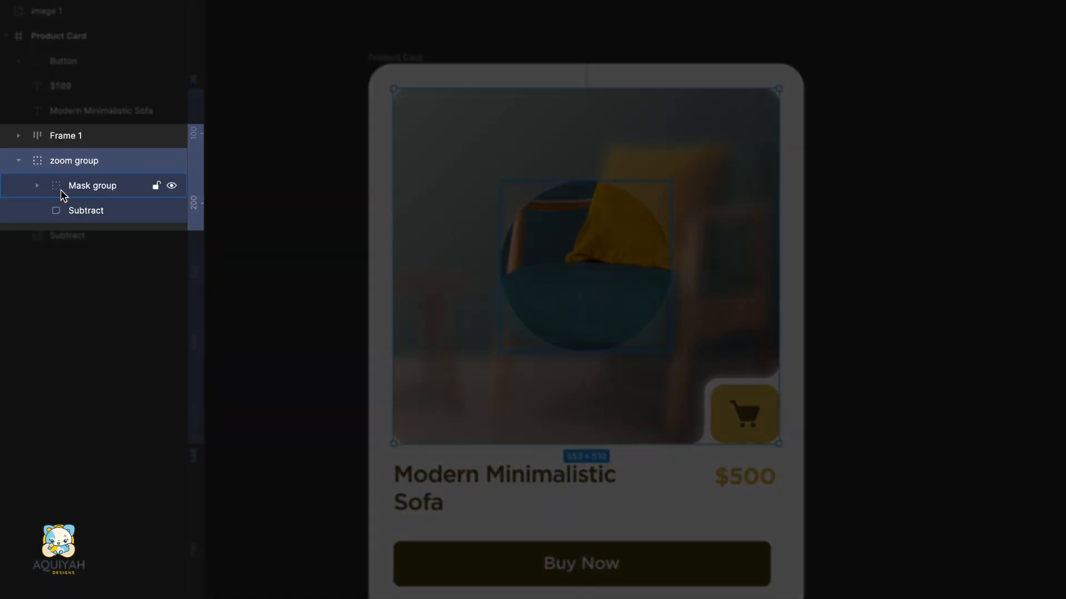
{"action": "left_click", "coordinate": [86, 210]}
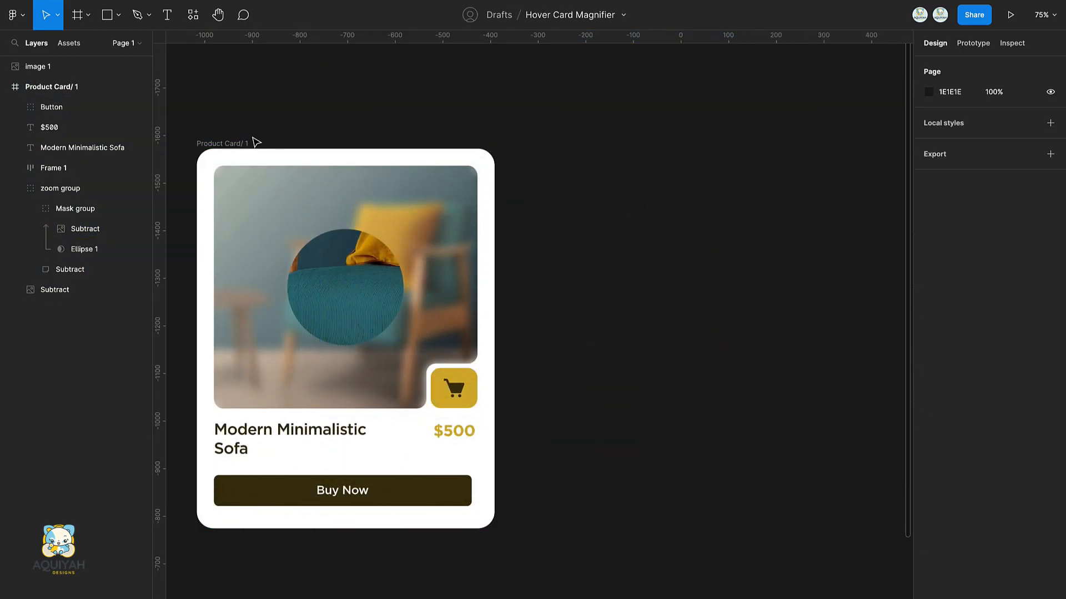
- Duplicate the card three times to get Product Card/ 2, 3 and 4, repositioning each lens Ellipse
{"action": "key", "text": "Cmd+D"}
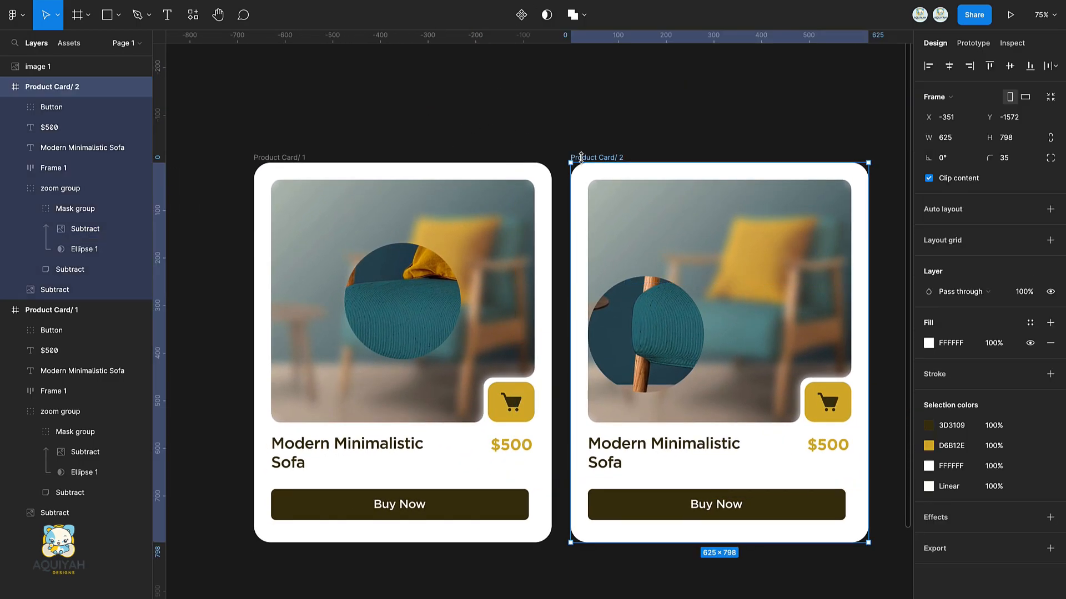
{"action": "key", "text": "Cmd+D"}
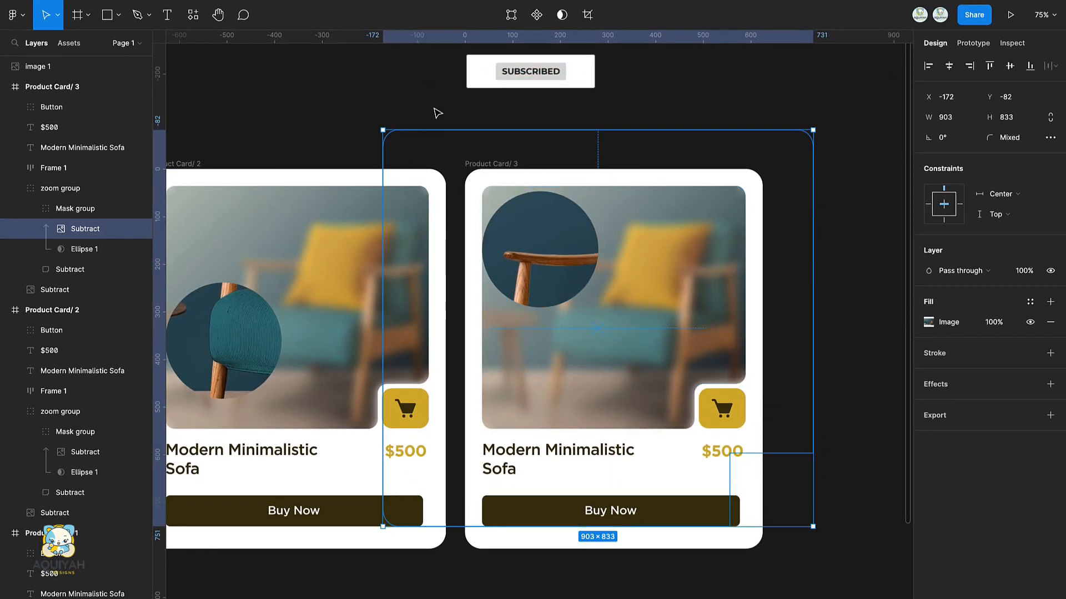
{"action": "key", "text": "Cmd+D"}
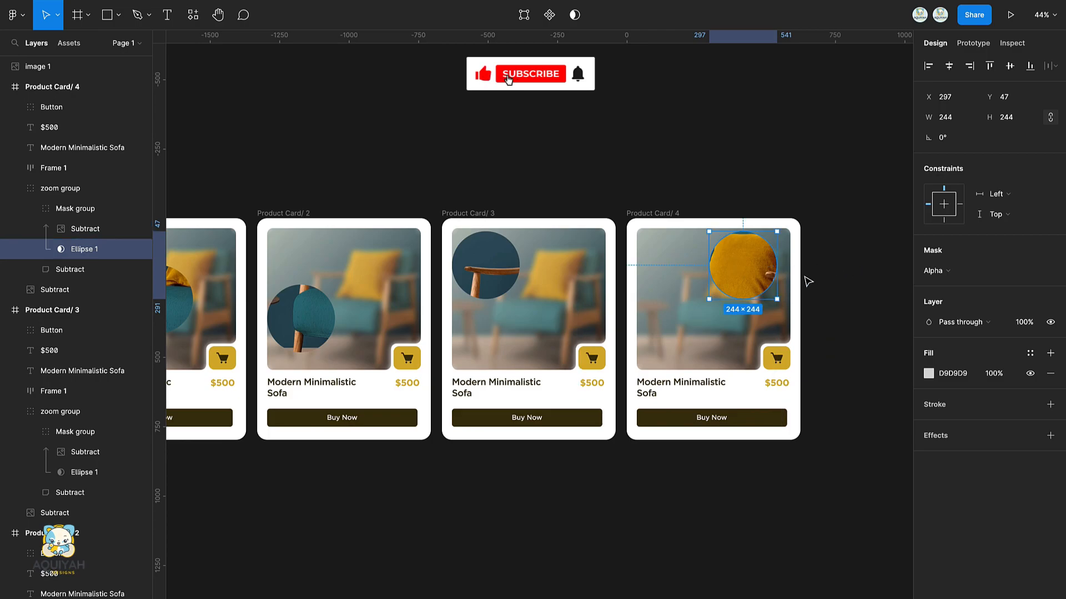
- Create Product Card/ 5 with the lens on the seat and Product Card/ 6 with its zoom group hidden
{"action": "left_click", "coordinate": [530, 74]}
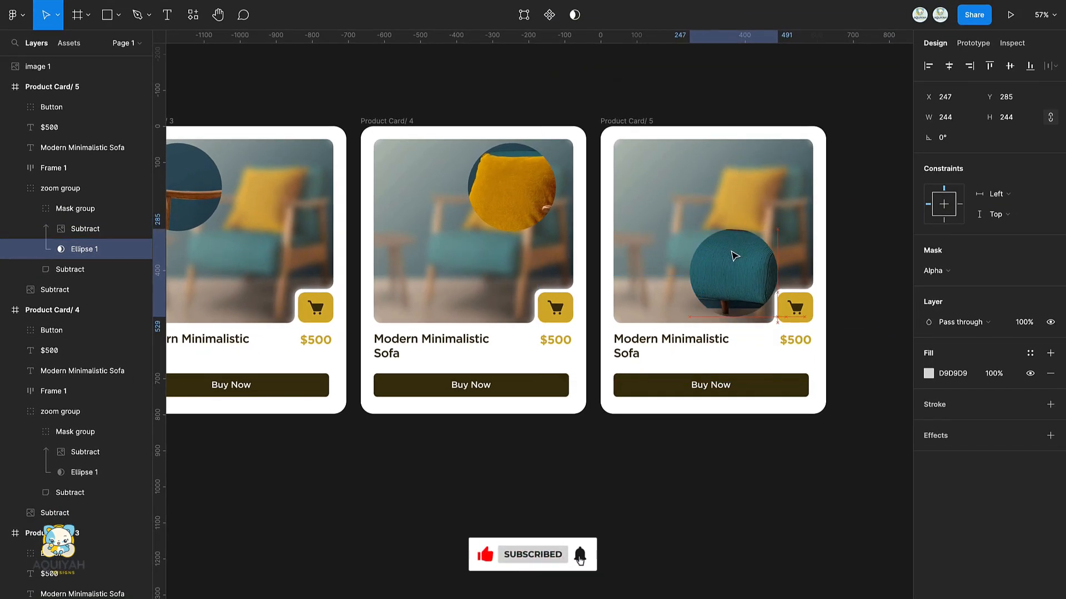
{"action": "left_click", "coordinate": [731, 272]}
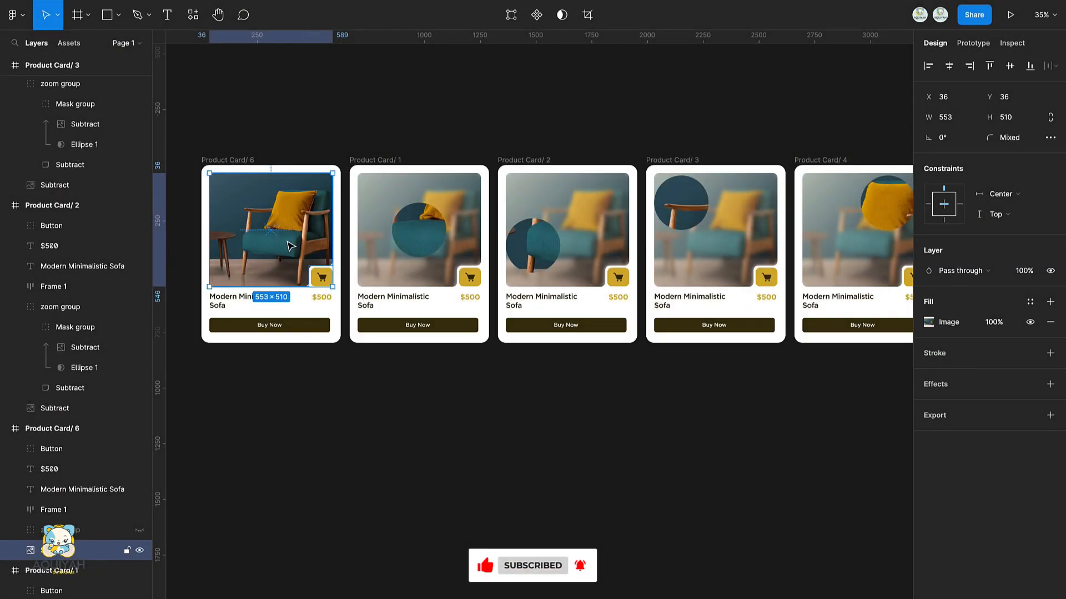
{"action": "left_click", "coordinate": [972, 43]}
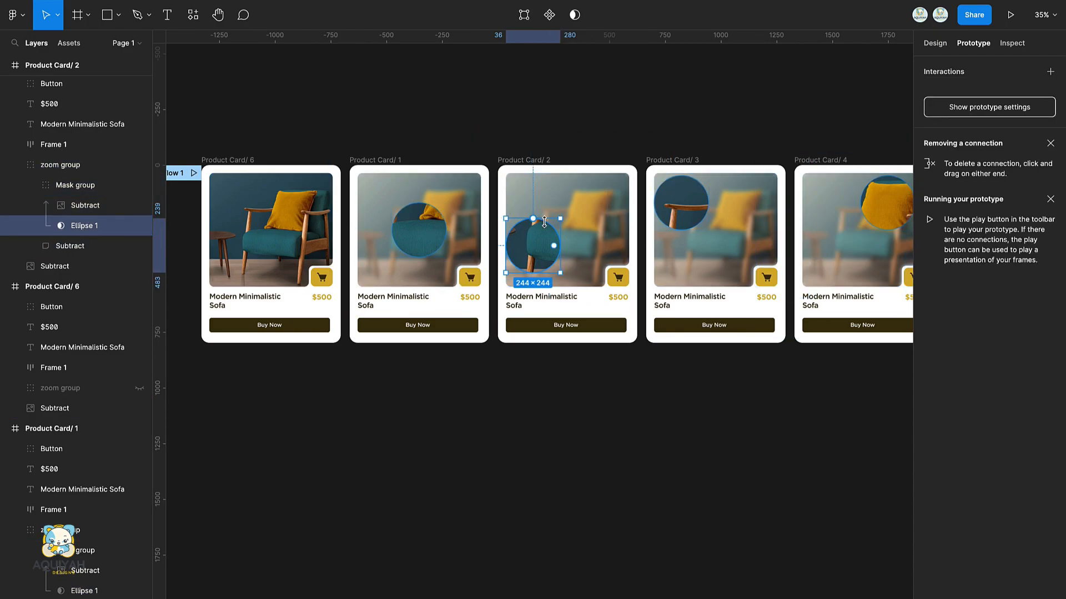
- Drag the connection handle from the lens ellipse to another card frame, creating Flow 1
{"action": "left_click_drag", "start_coordinate": [533, 243], "coordinate": [652, 190]}
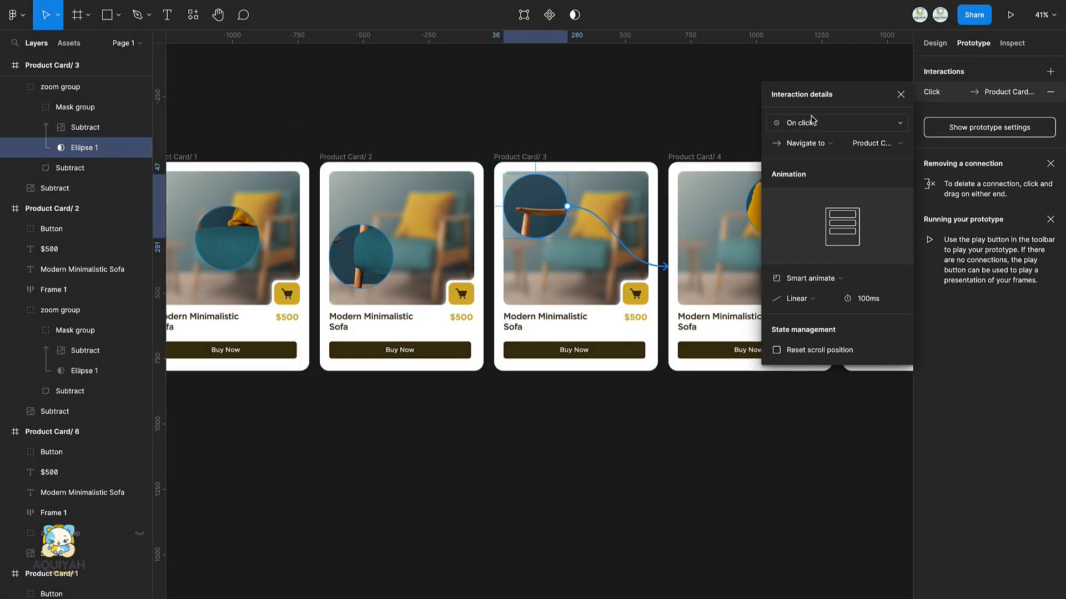
- Change the lens links on cards 3, 4 and 5 from On click to On drag, keeping Smart animate, Linear, 100ms
{"action": "left_click", "coordinate": [837, 122]}
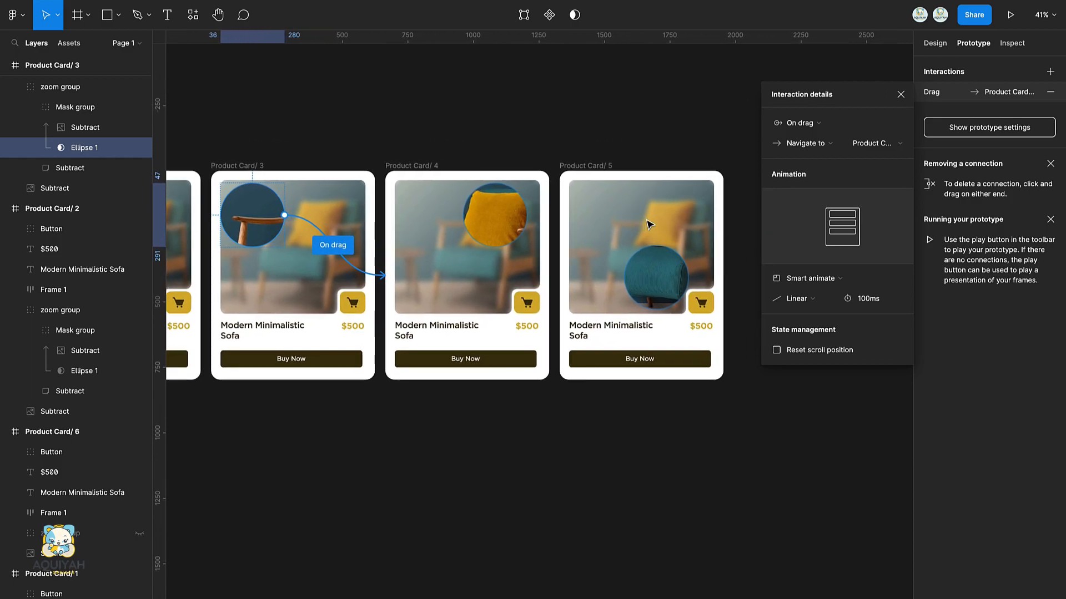
{"action": "left_click", "coordinate": [466, 245]}
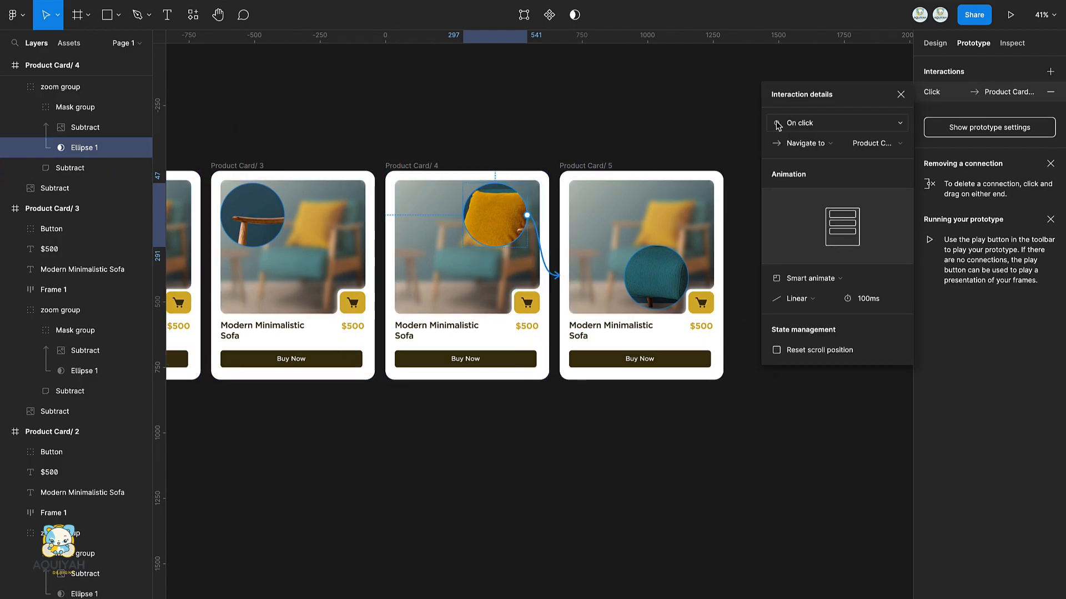
{"action": "left_click", "coordinate": [836, 123]}
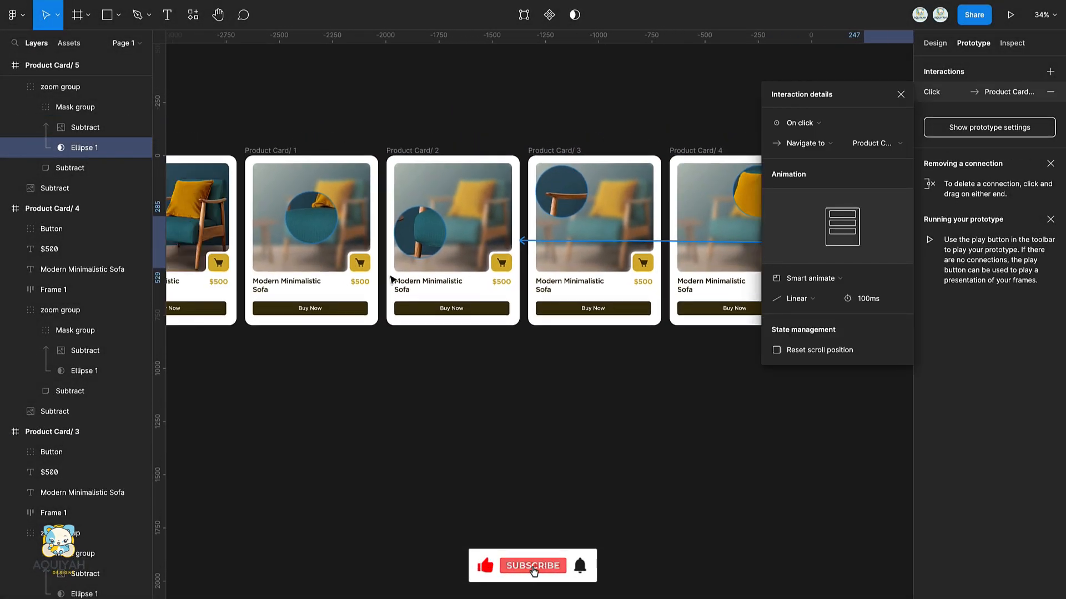
{"action": "left_click", "coordinate": [800, 123]}
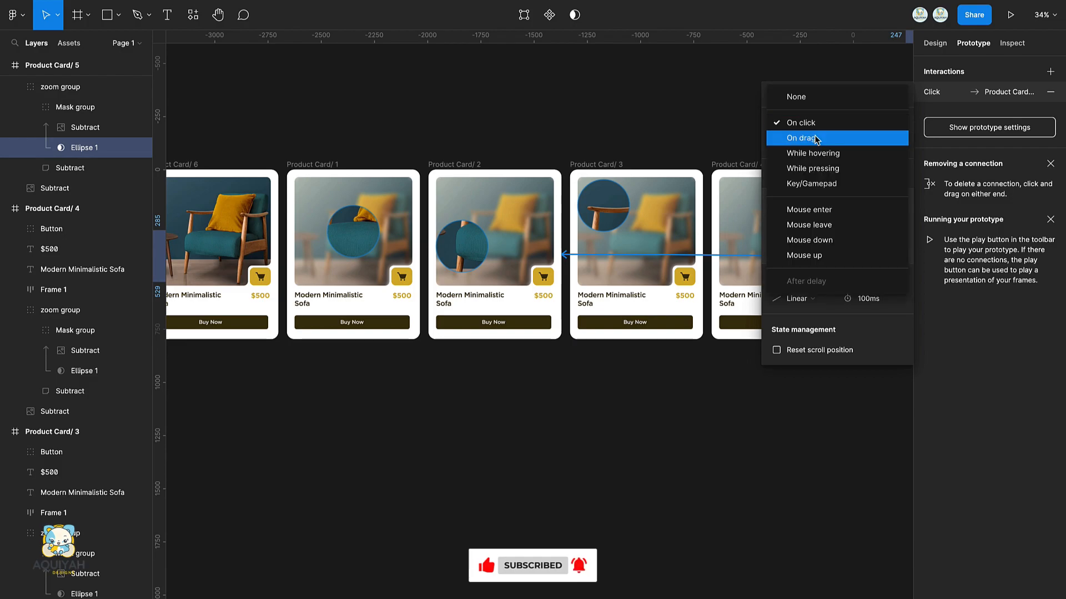
{"action": "left_click", "coordinate": [800, 138]}
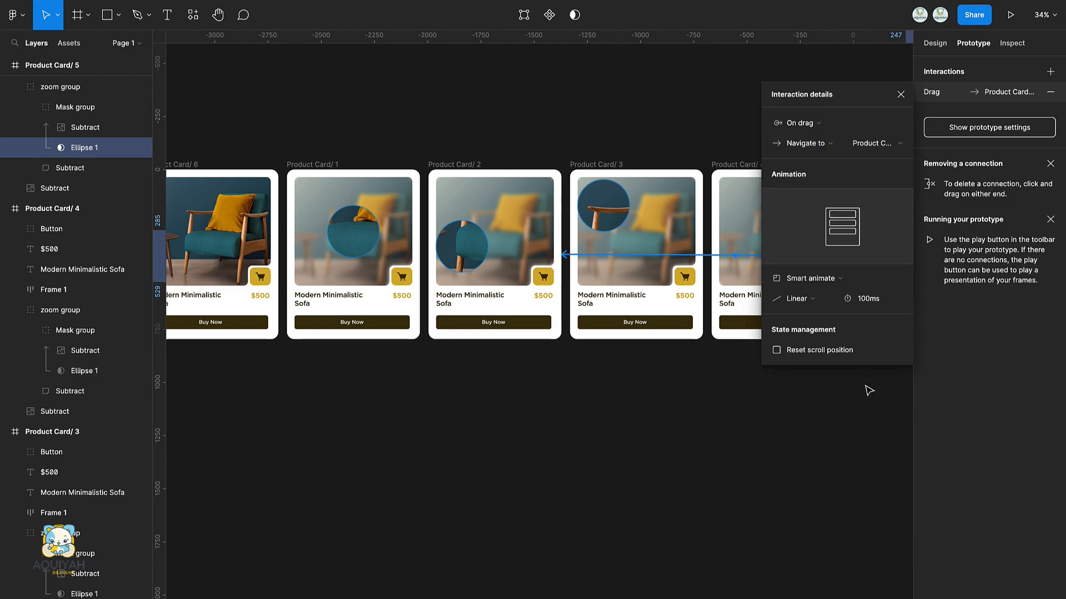
- Set the zoom-group links to Mouse enter and Mouse leave, looping back to Product Card/ 6, and preview
{"action": "left_click", "coordinate": [900, 94]}
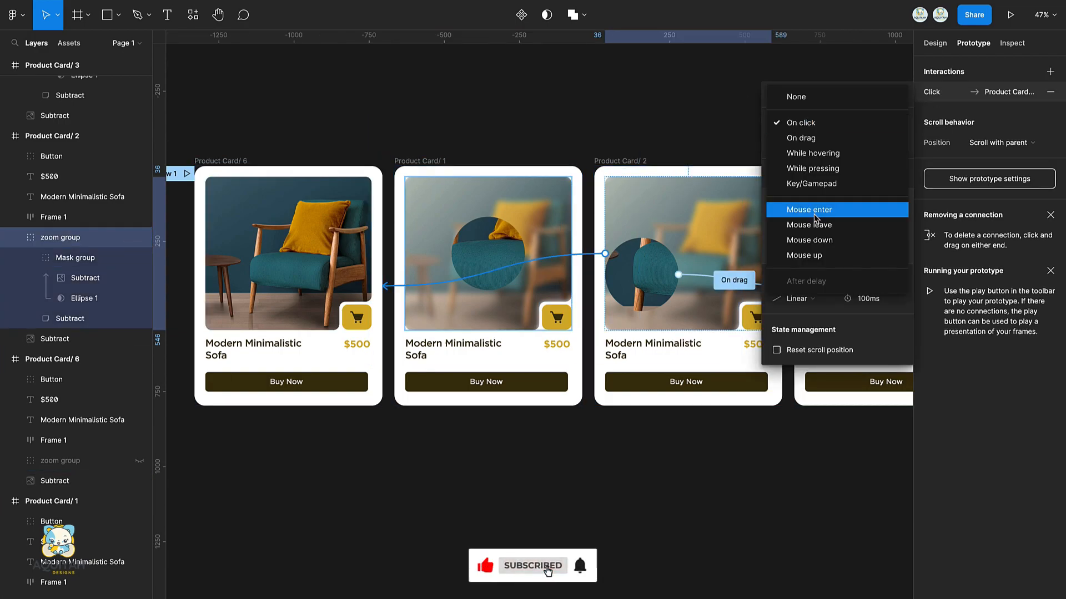
{"action": "left_click", "coordinate": [809, 225]}
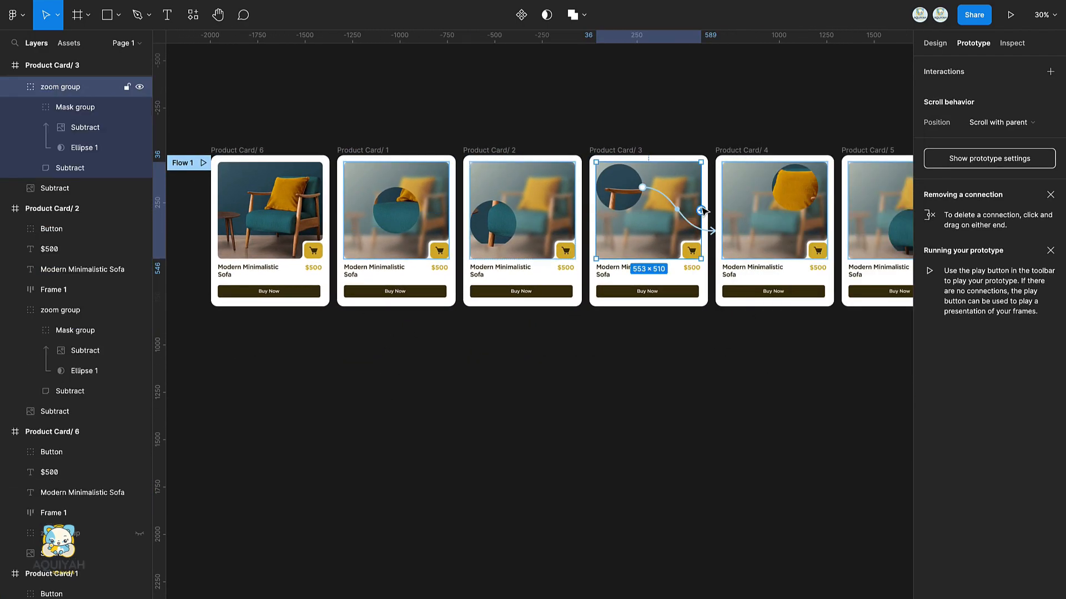
{"action": "left_click", "coordinate": [932, 92]}
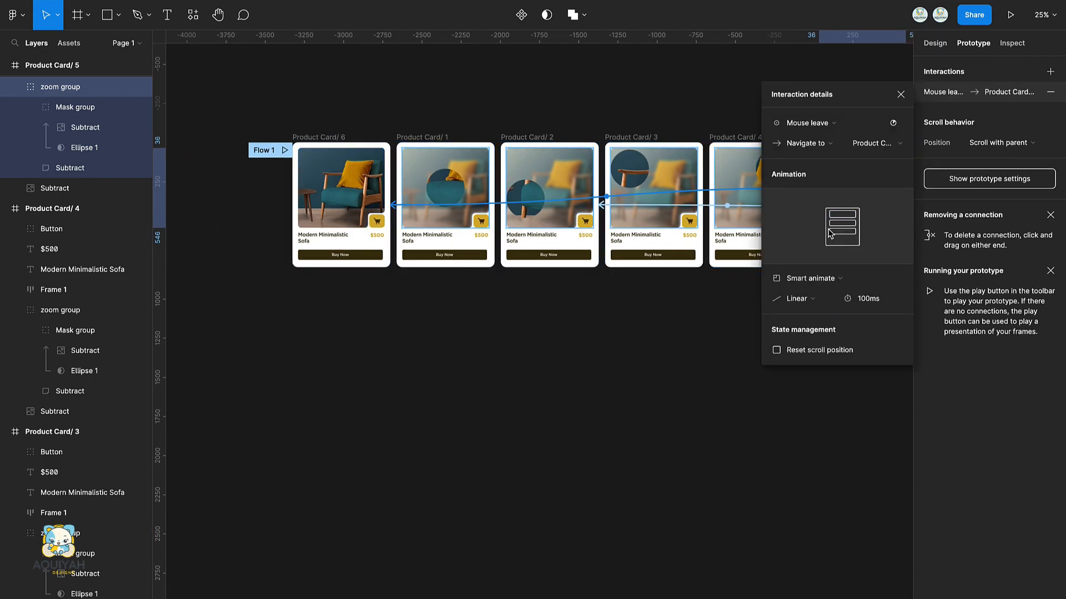
{"action": "left_click", "coordinate": [1012, 15]}
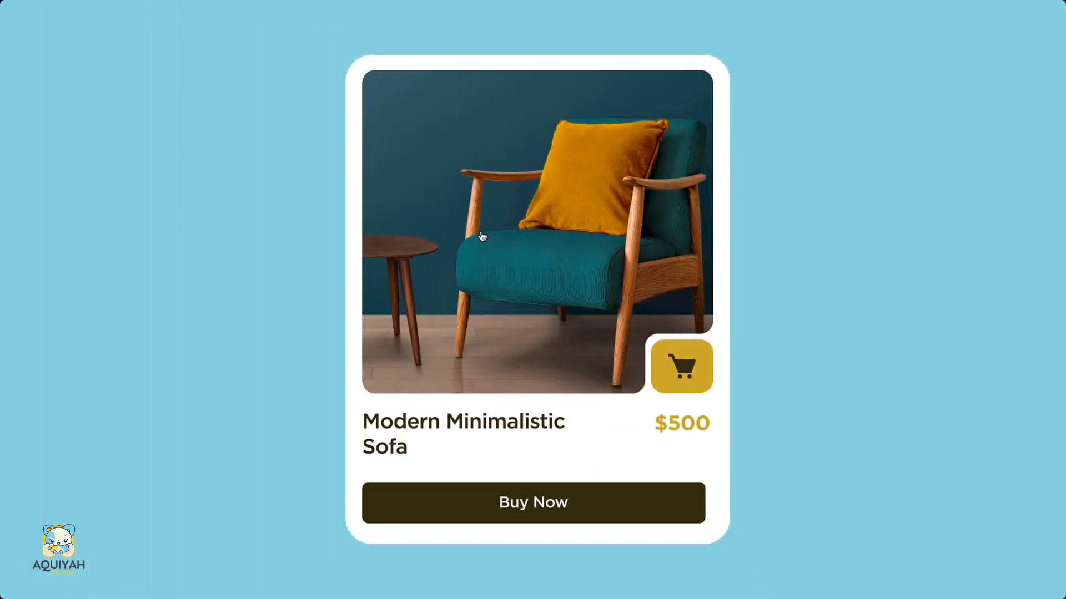